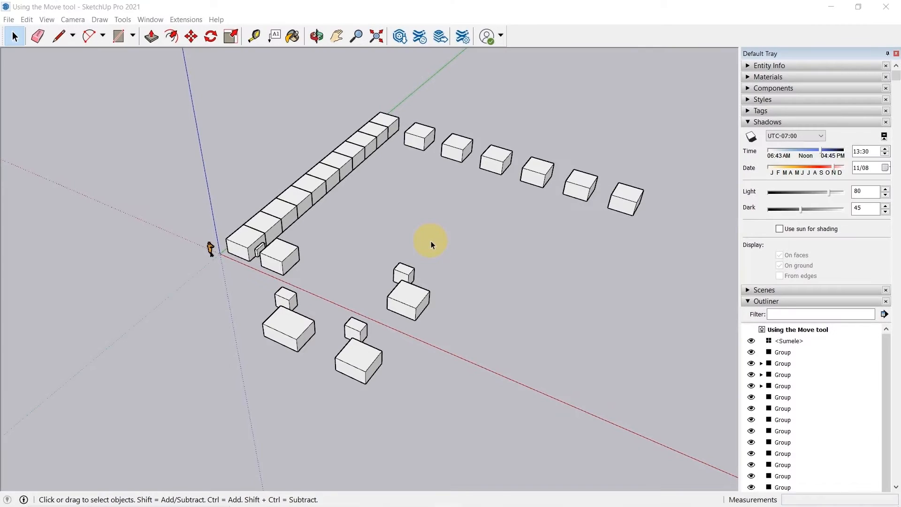
mouse_move(441, 261)
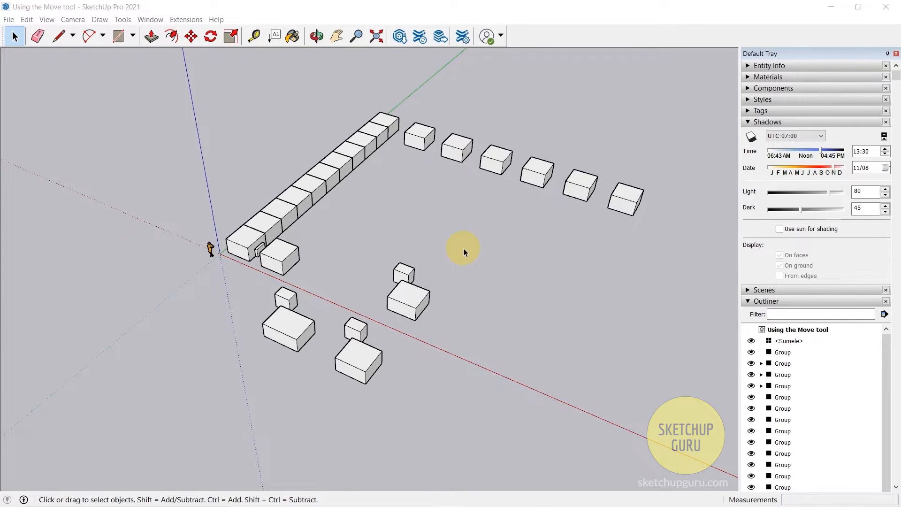
mouse_move(441, 252)
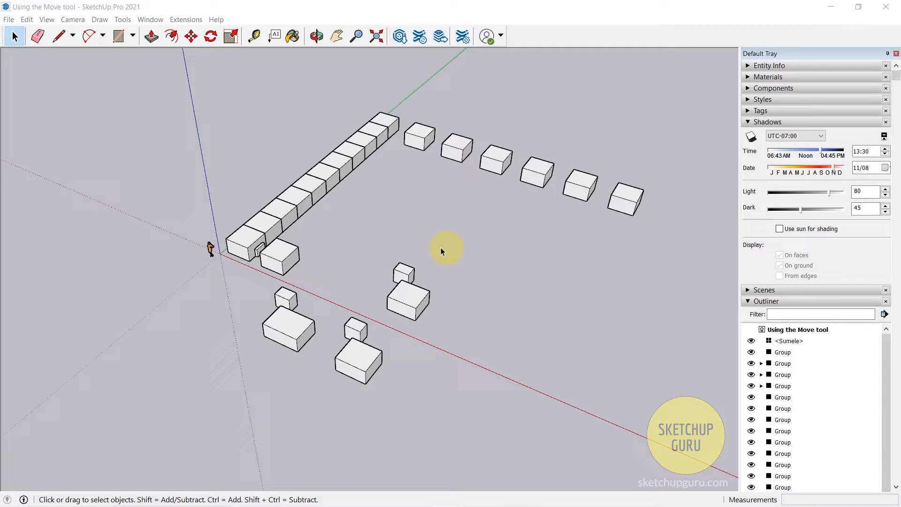
mouse_move(587, 328)
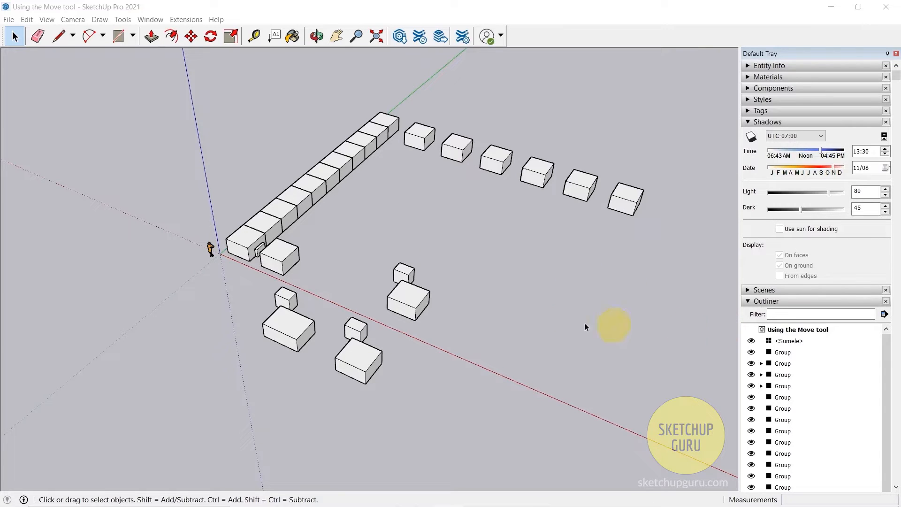
mouse_move(546, 313)
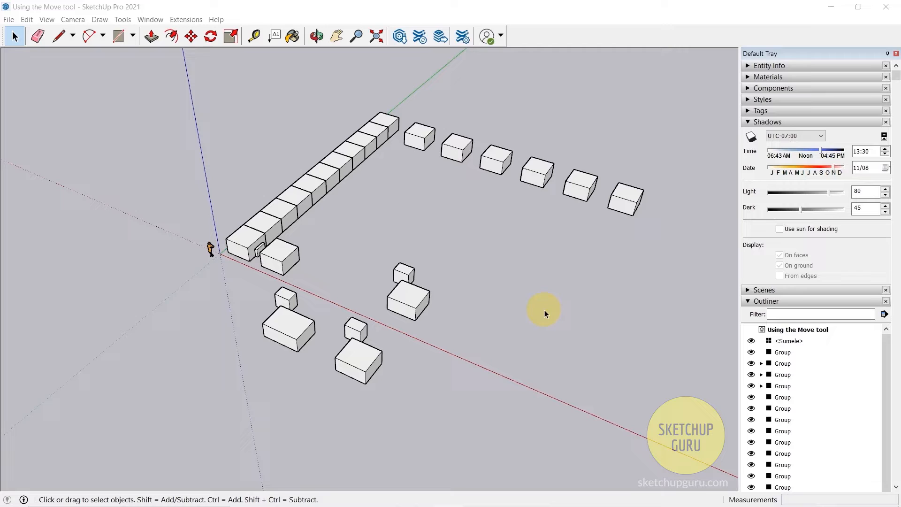
mouse_move(496, 318)
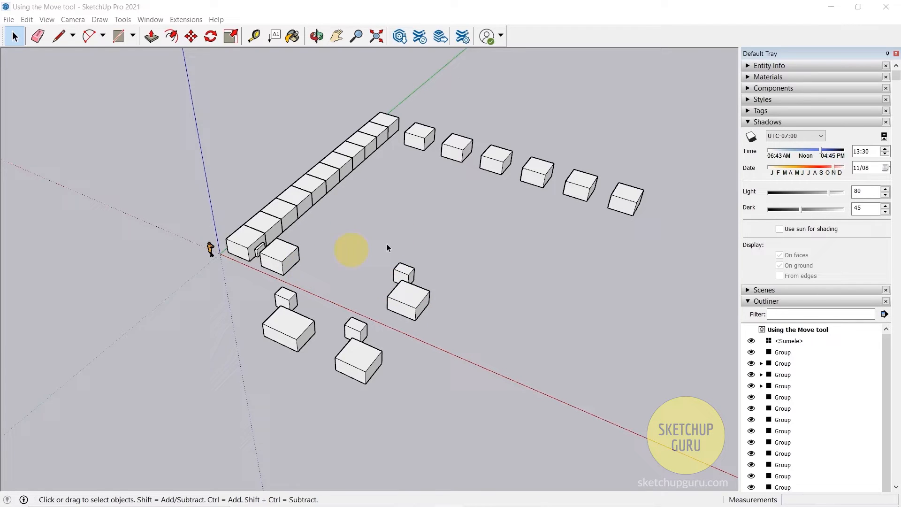
mouse_move(425, 233)
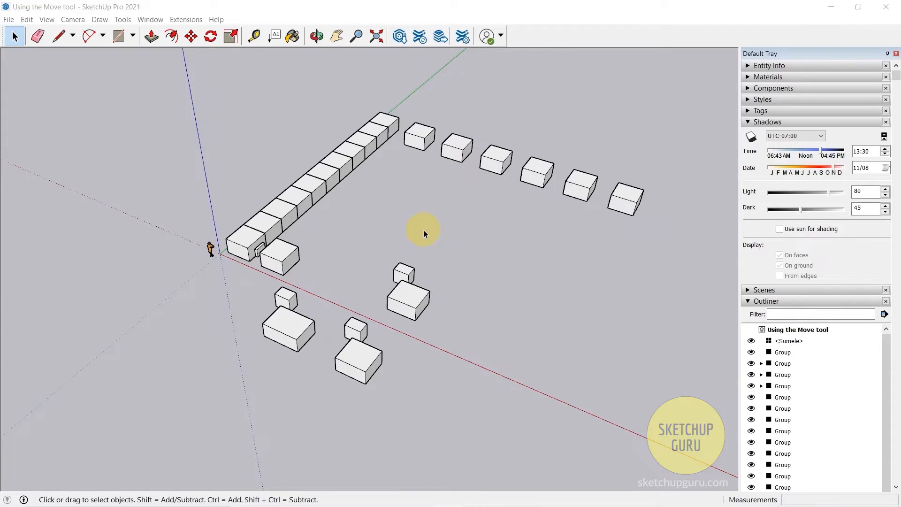
mouse_move(198, 81)
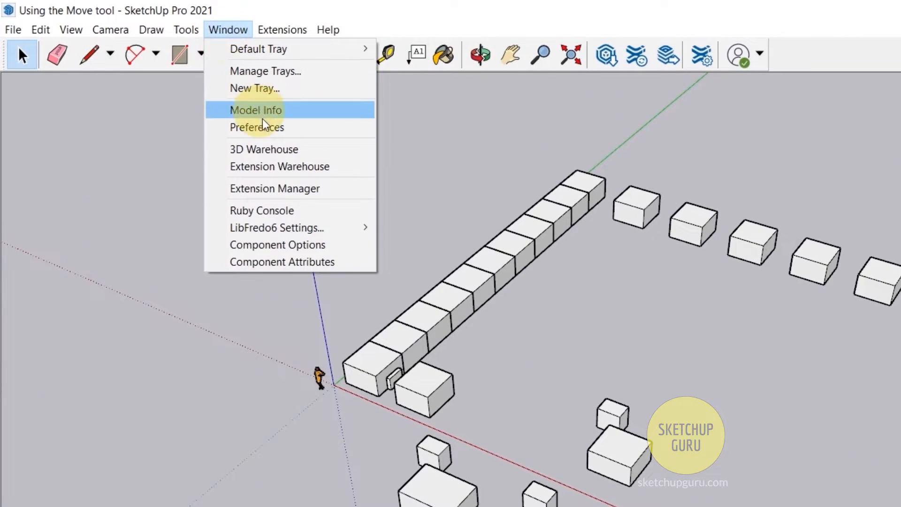
Step: Filter the Shortcuts preferences by 'hide' and select View/Component Edit/Hide Rest Of Model
left_click(256, 128)
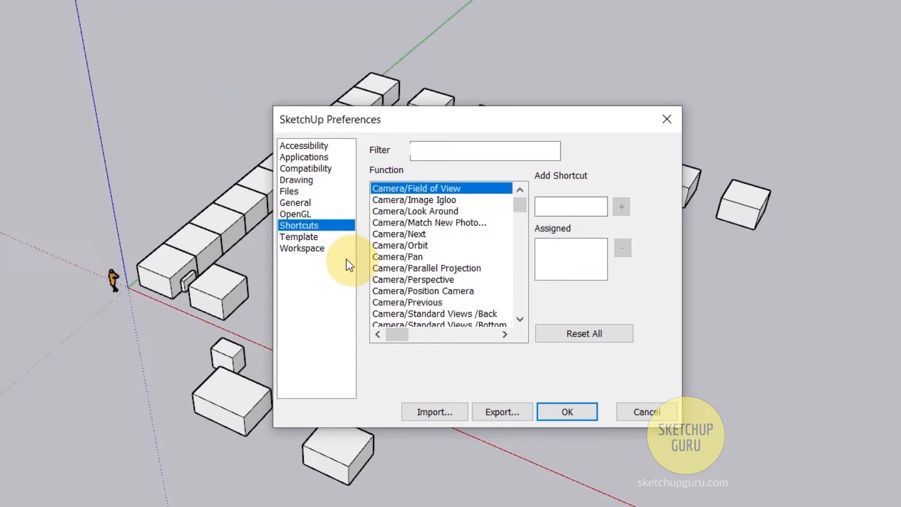
left_click(466, 149)
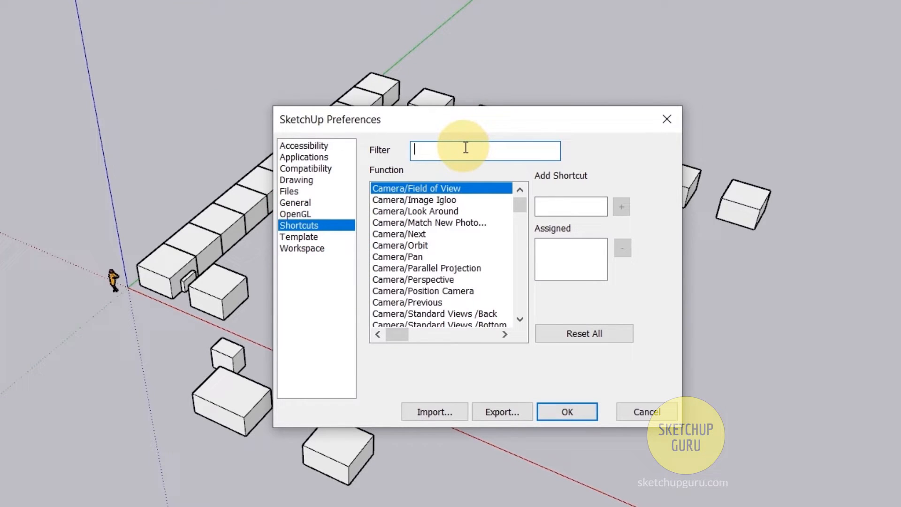
type("hide")
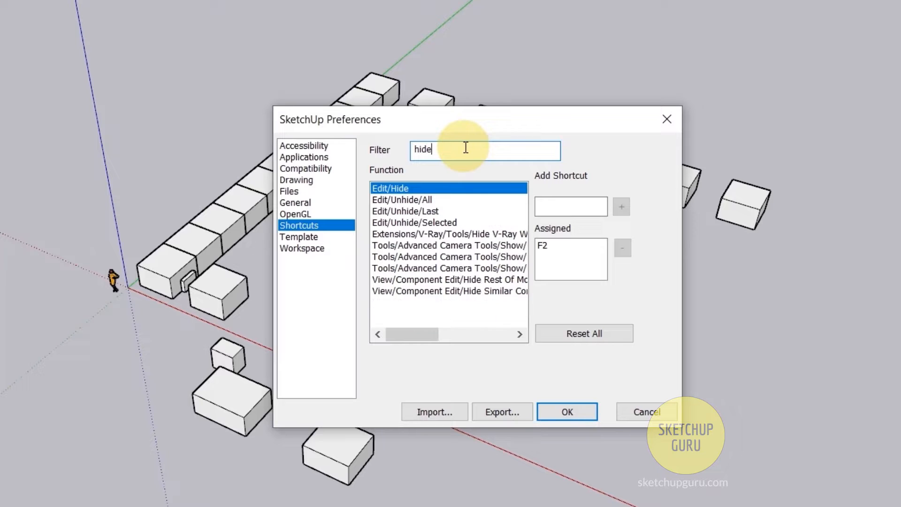
mouse_move(465, 323)
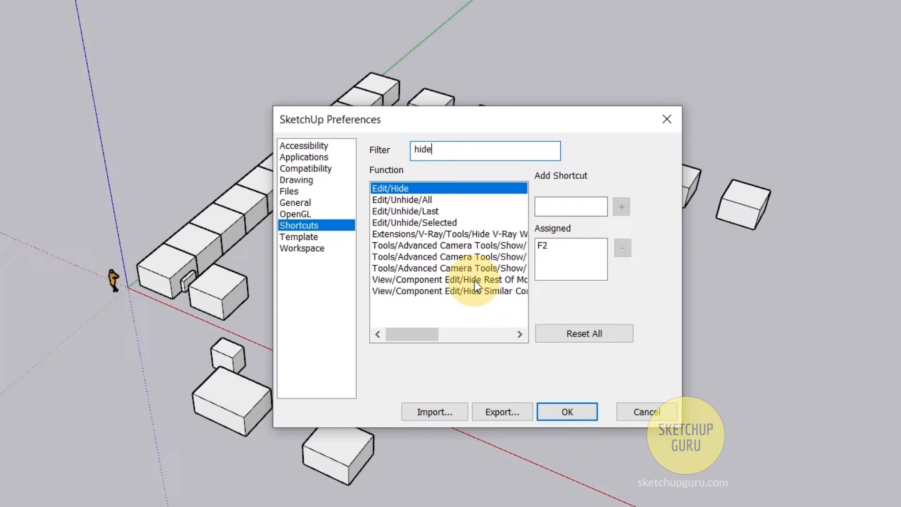
left_click(449, 280)
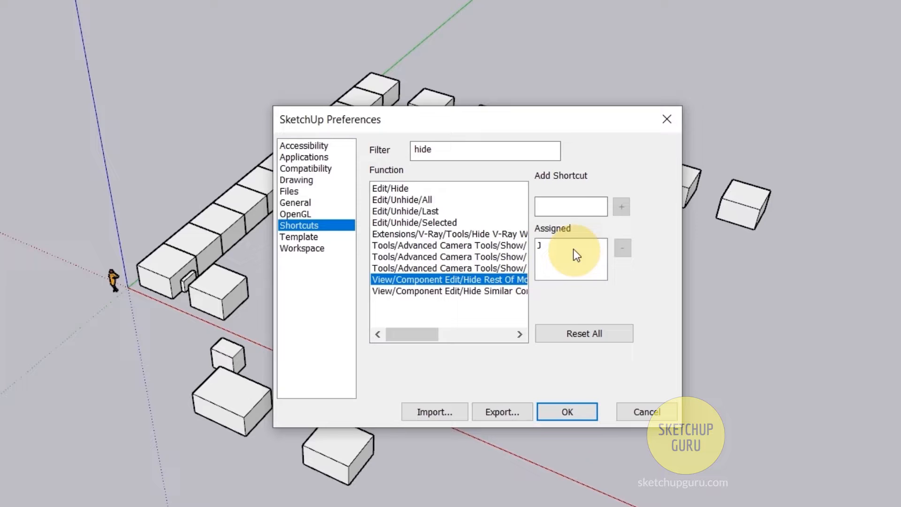
Step: Assign J as the Hide Rest Of Model shortcut and confirm the reassignment
left_click(571, 205)
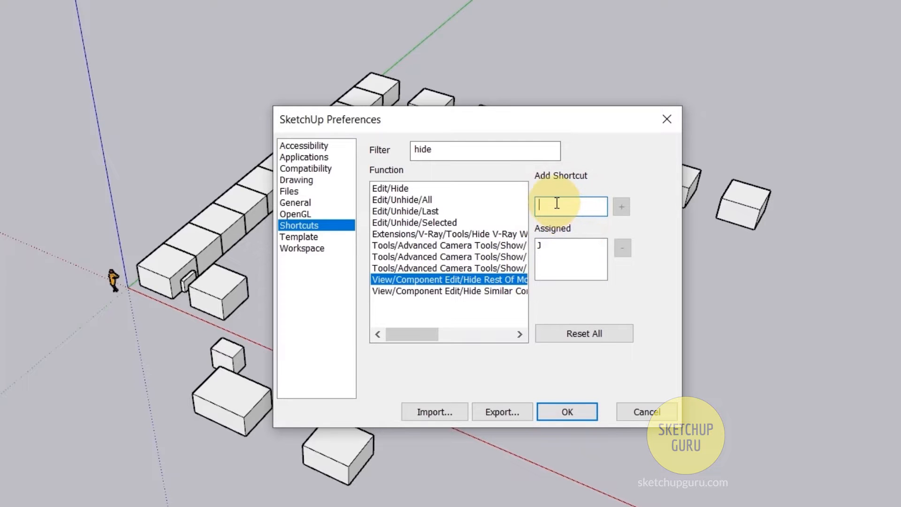
type("J")
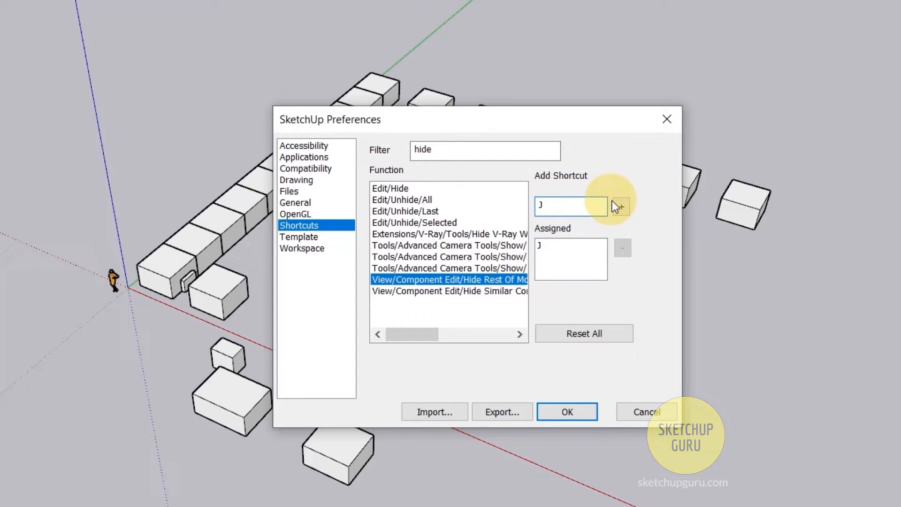
left_click(622, 206)
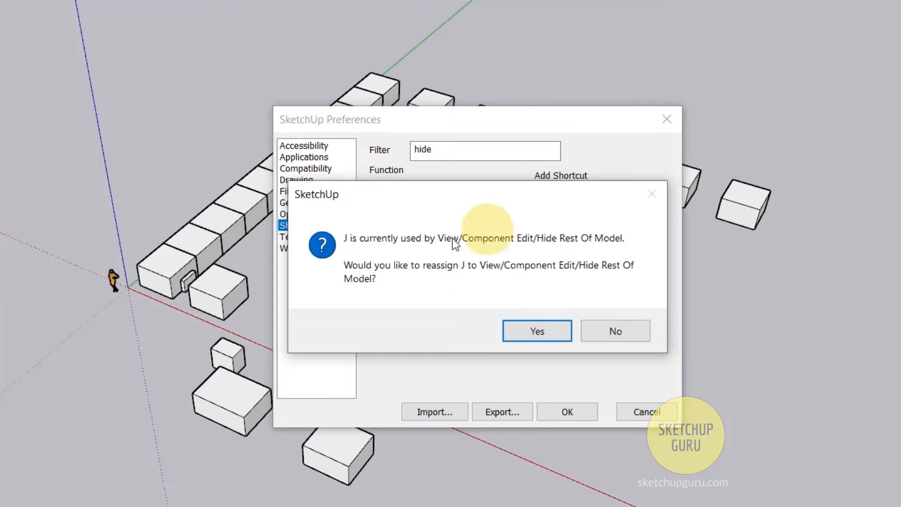
mouse_move(614, 261)
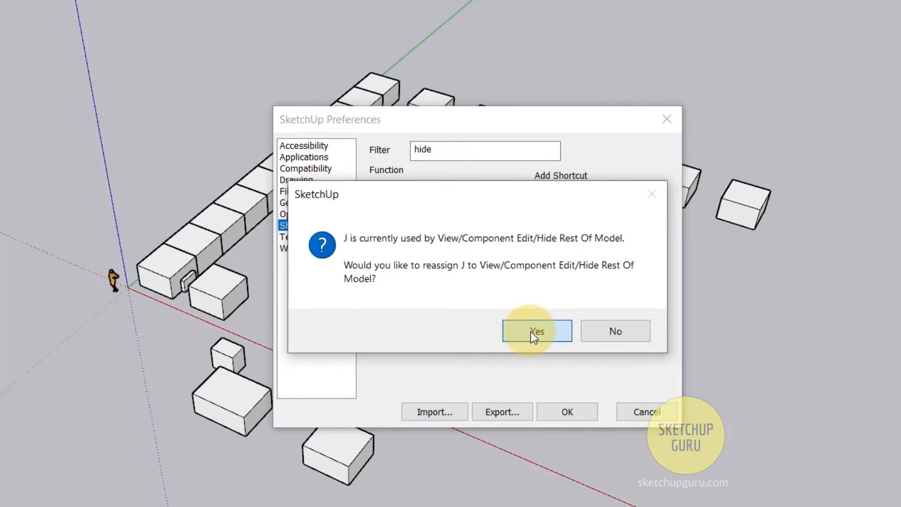
left_click(537, 330)
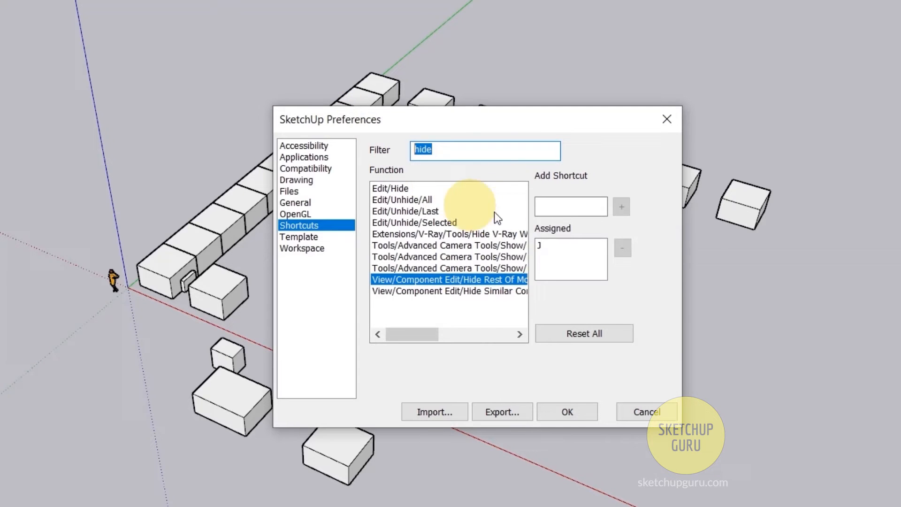
left_click(389, 187)
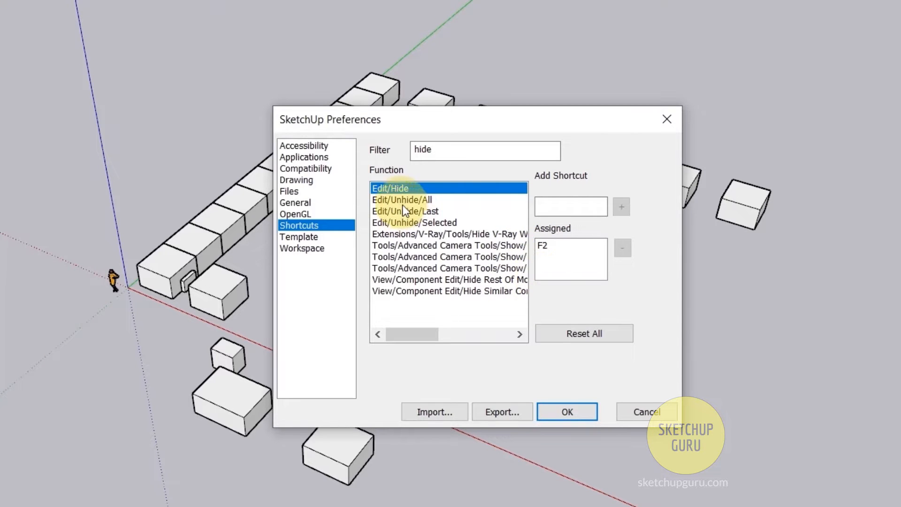
left_click(402, 199)
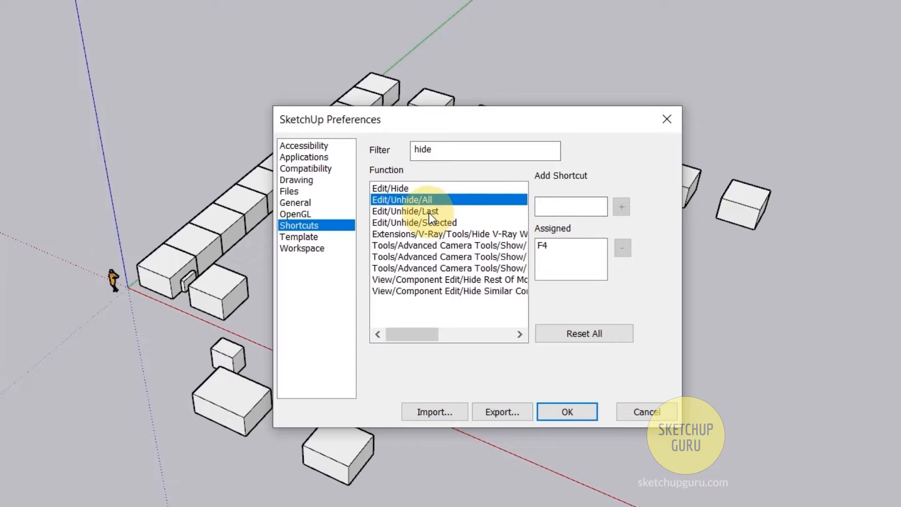
left_click(406, 210)
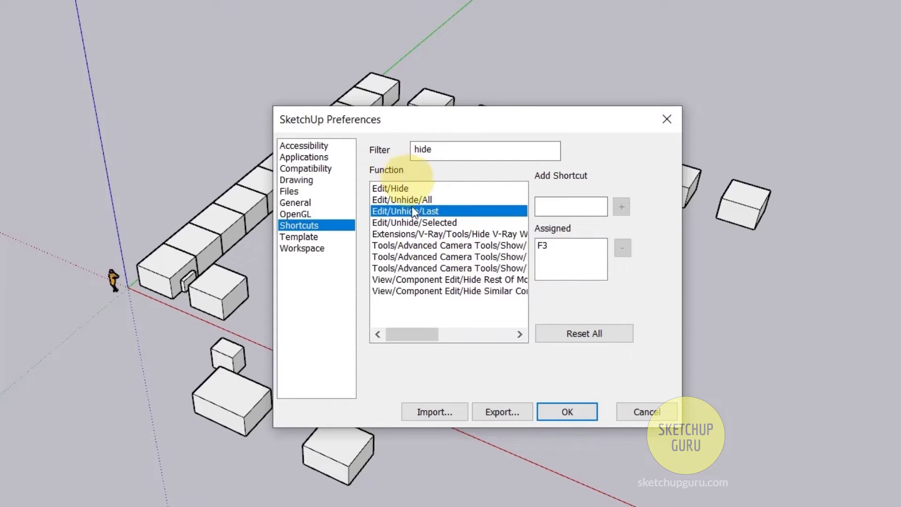
left_click(448, 279)
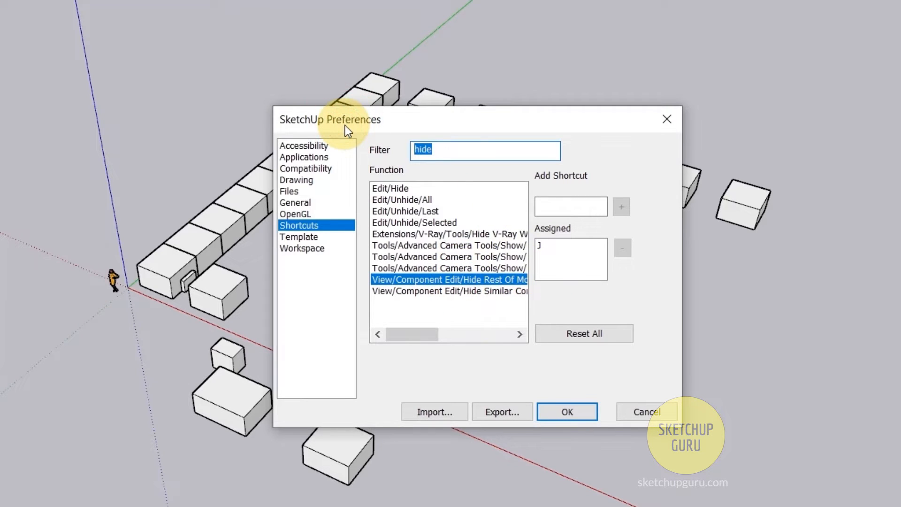
Step: Filter by 'x-r' and select the existing X-ray face style shortcut (Y)
type("x-r")
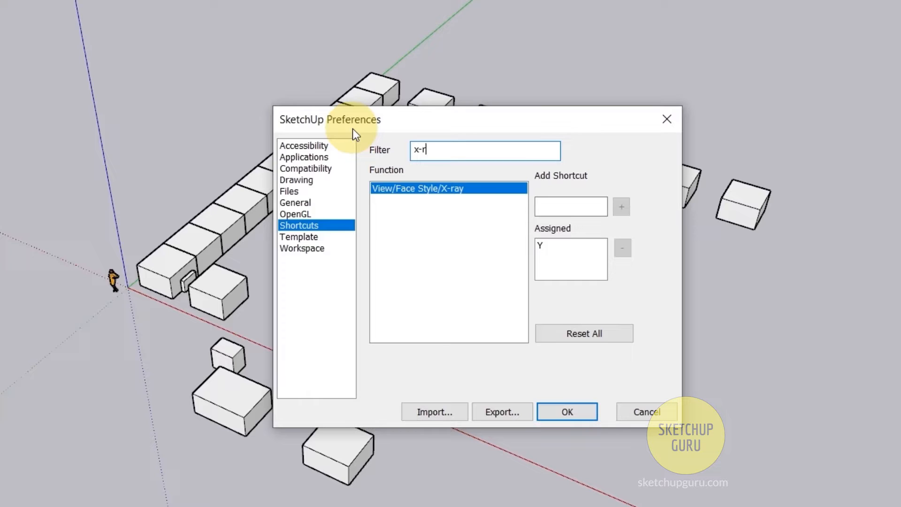
mouse_move(555, 253)
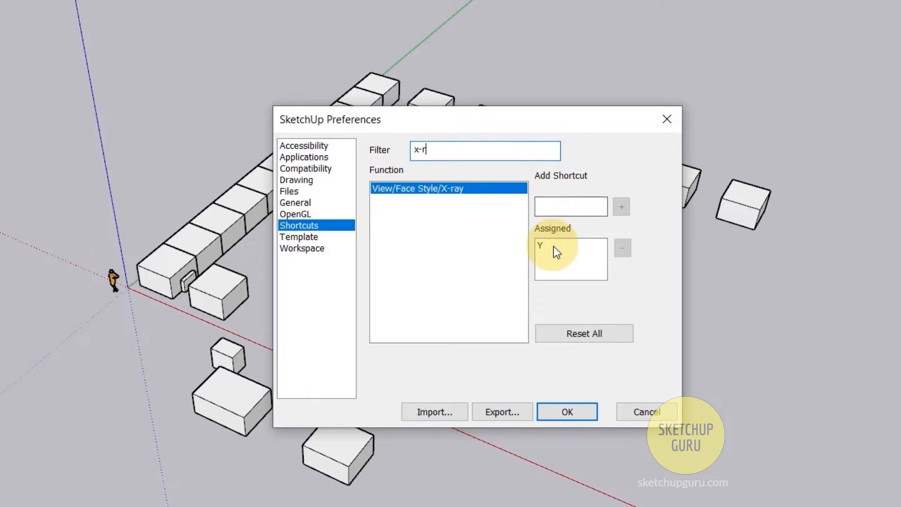
left_click(570, 206)
type("para")
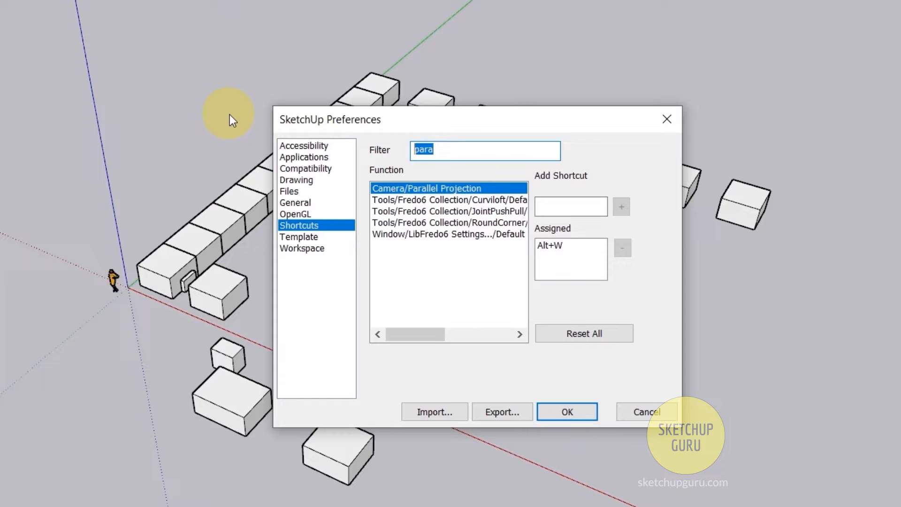
Step: Filter to Camera/Standard Views/Top, assign Alt+T and confirm the reassignment
type("front")
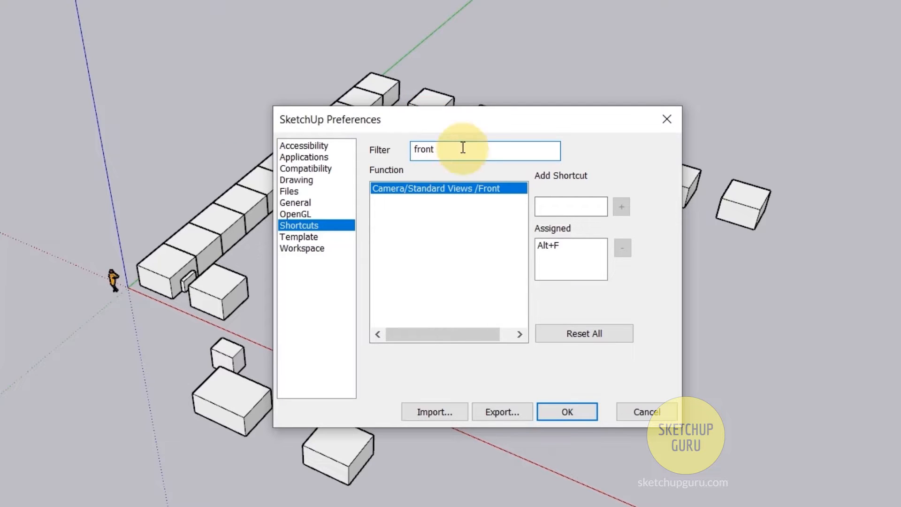
type("top")
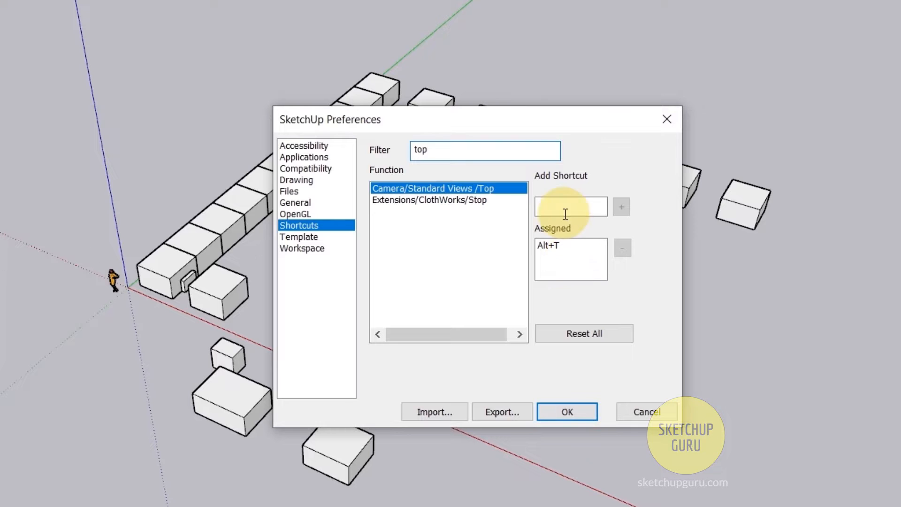
type("Alt+T")
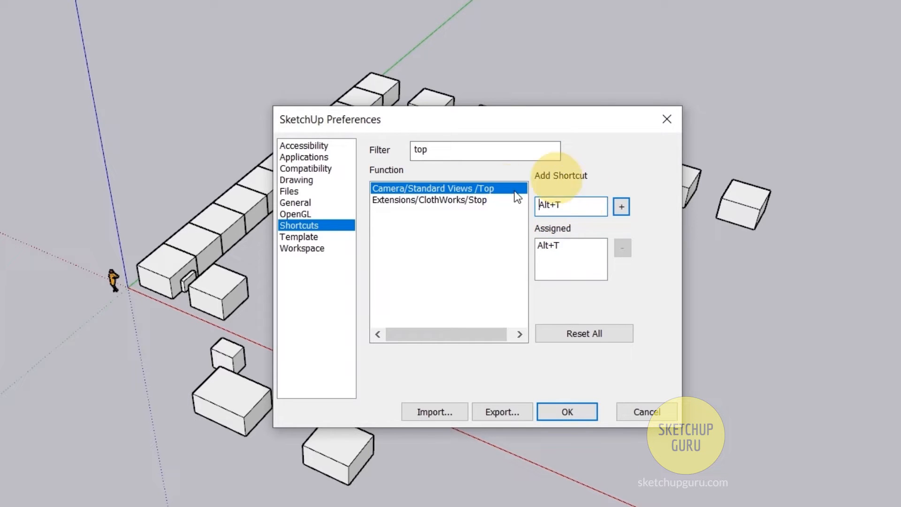
left_click(622, 206)
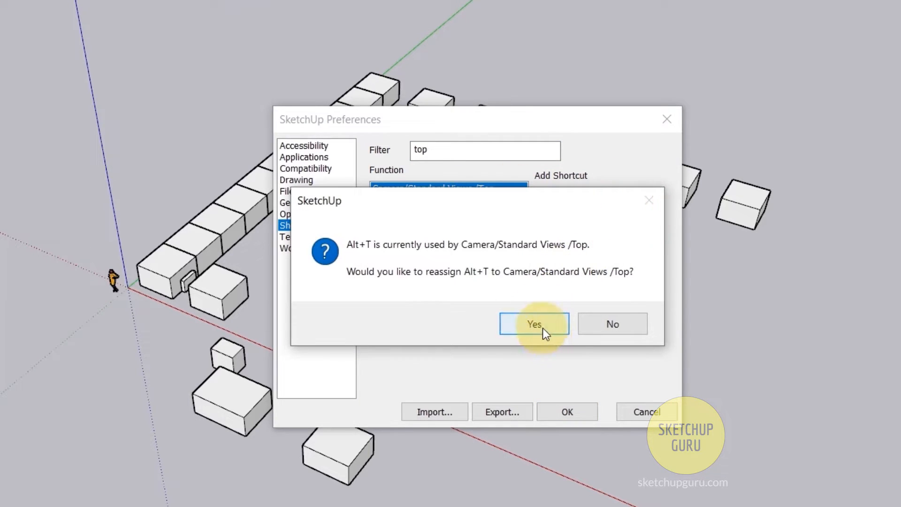
left_click(535, 324)
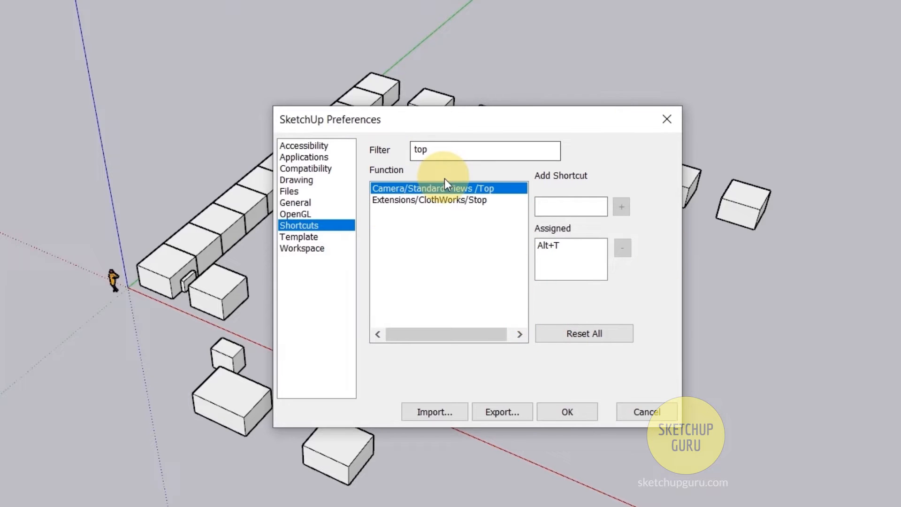
mouse_move(437, 217)
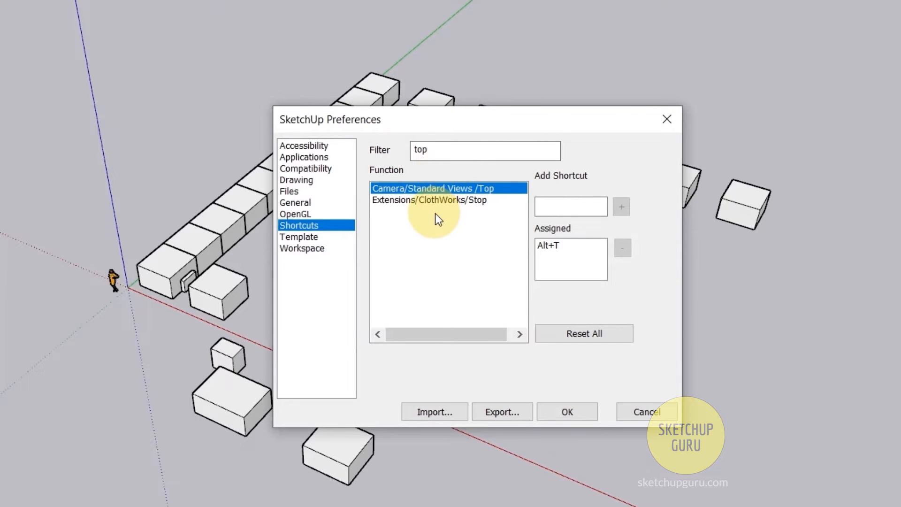
Step: Save the shortcuts and close the Preferences dialog back to the box model
left_click(501, 412)
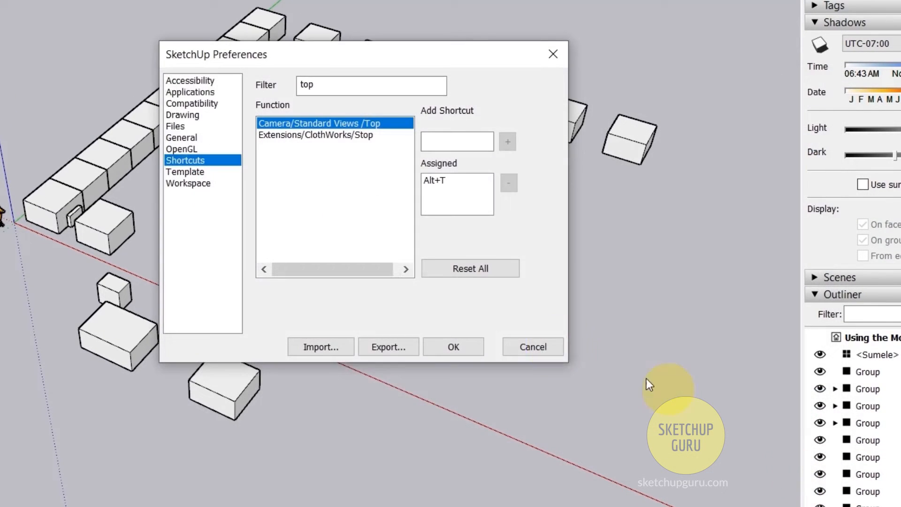
mouse_move(411, 351)
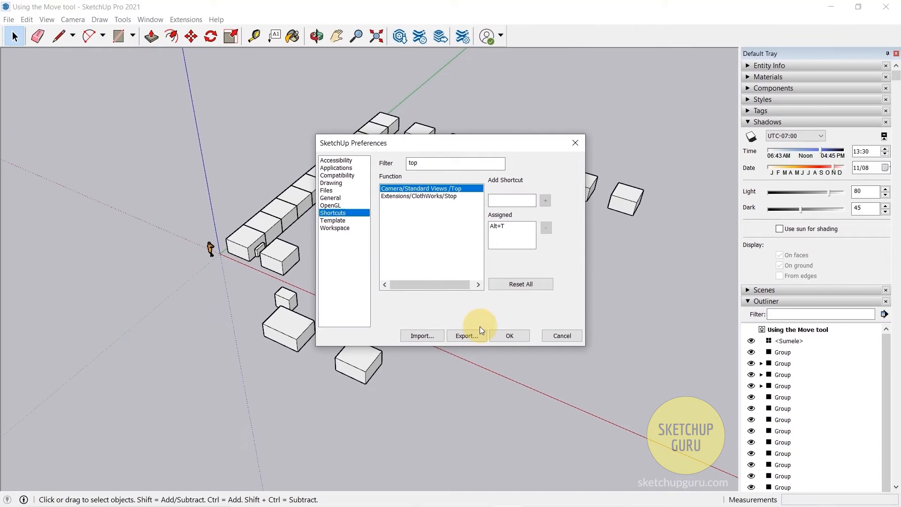
left_click(509, 335)
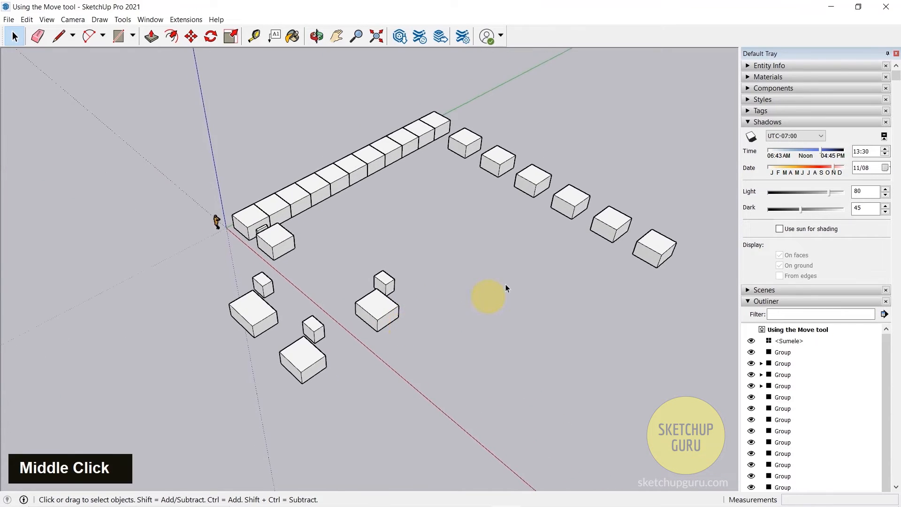
Step: Orbit and zoom to face one box and isolate it with the J Hide Rest Of Model shortcut
scroll("down", 3)
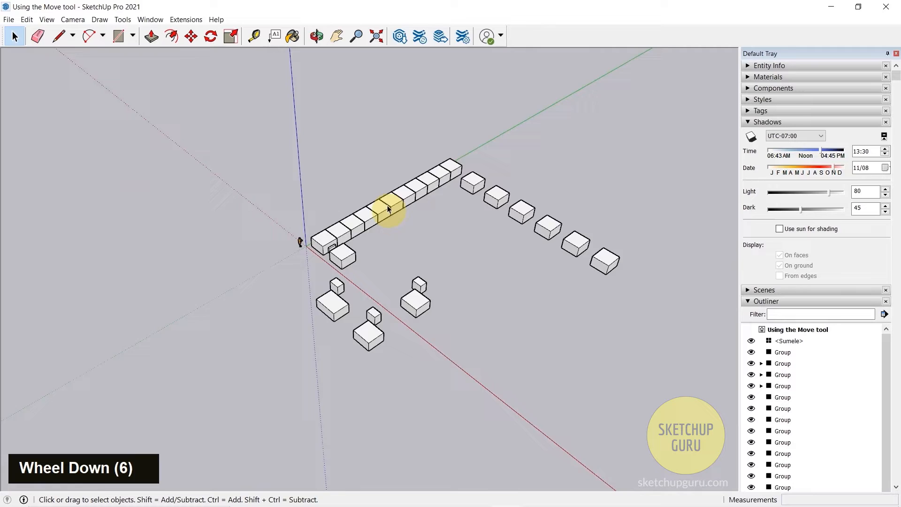
middle_click(389, 208)
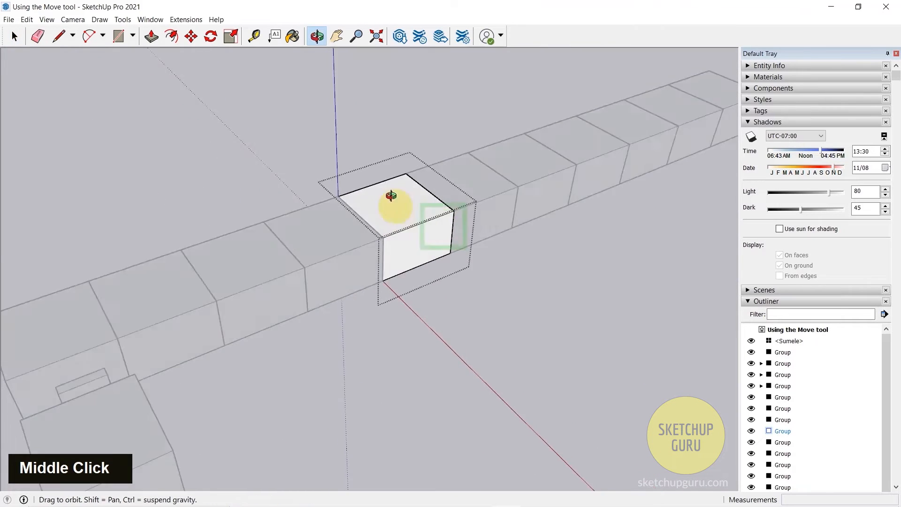
middle_click(342, 252)
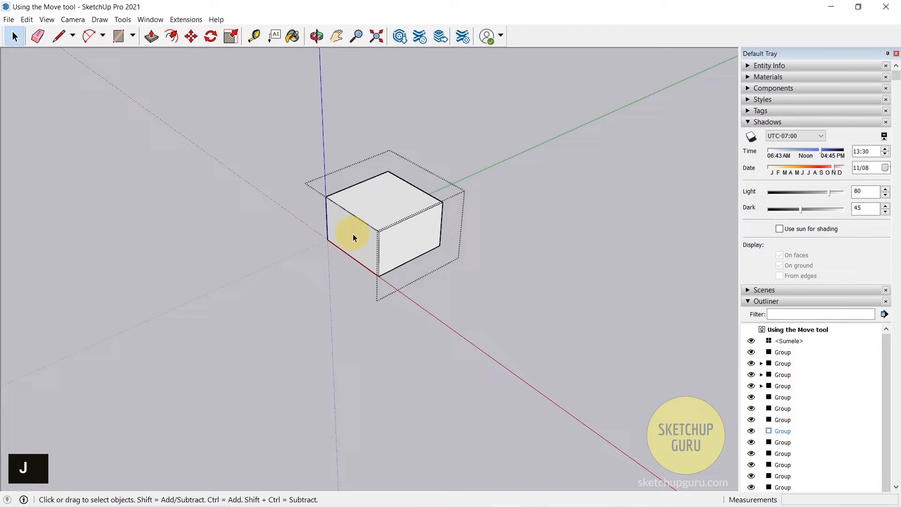
scroll("down", 3)
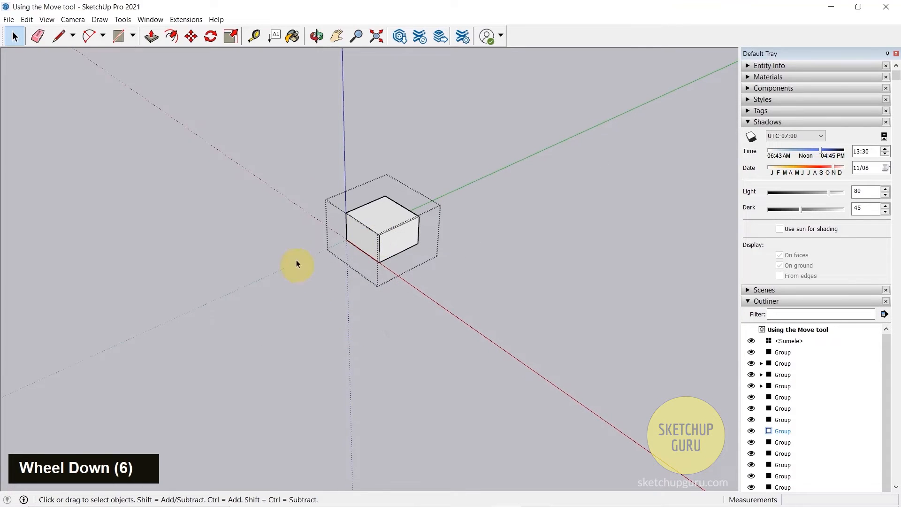
mouse_move(329, 248)
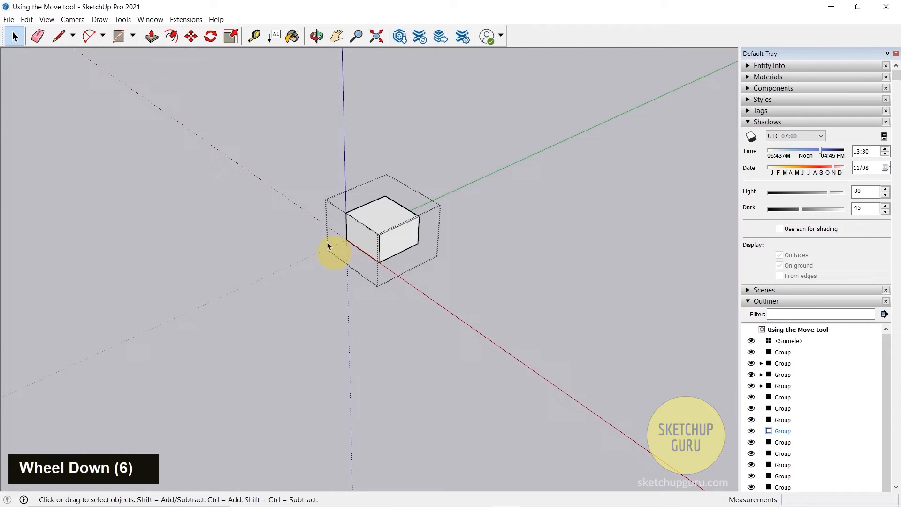
Step: Draw a rectangle on the box's side face and push/pull it into a small protruding block
scroll("up", 3)
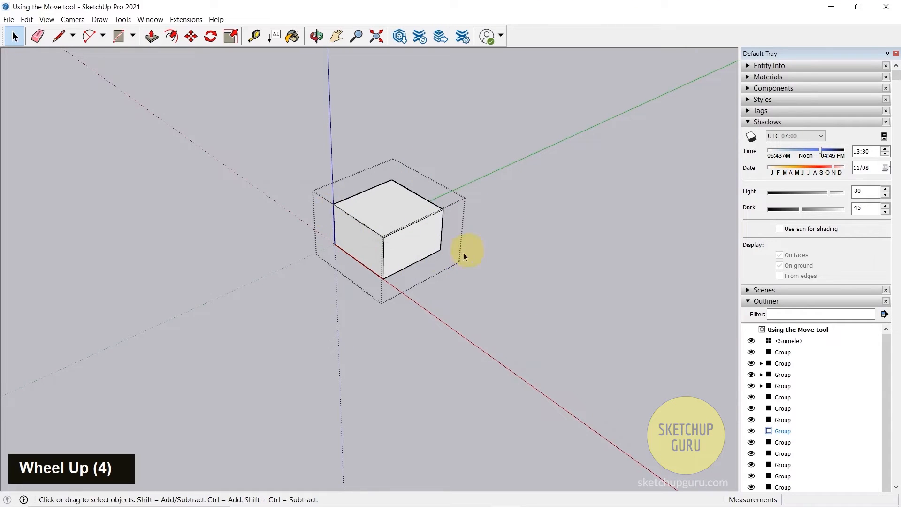
mouse_move(416, 271)
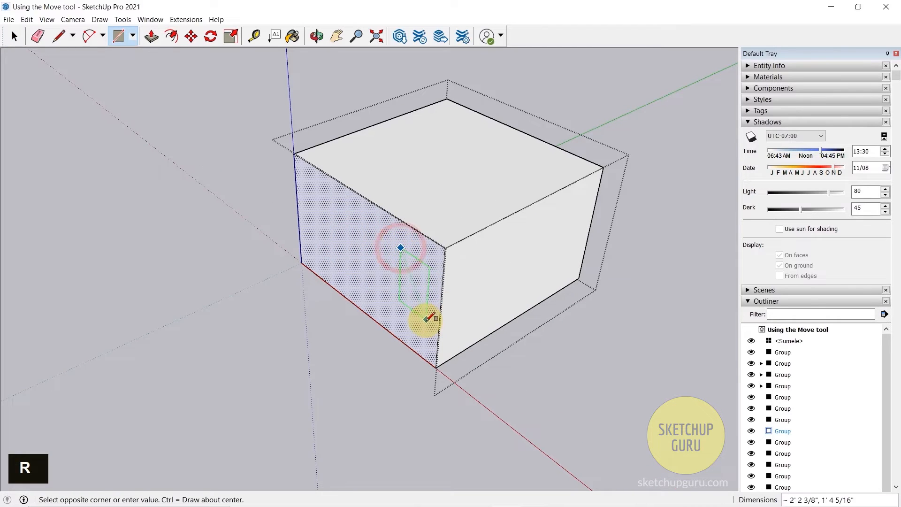
left_click(155, 36)
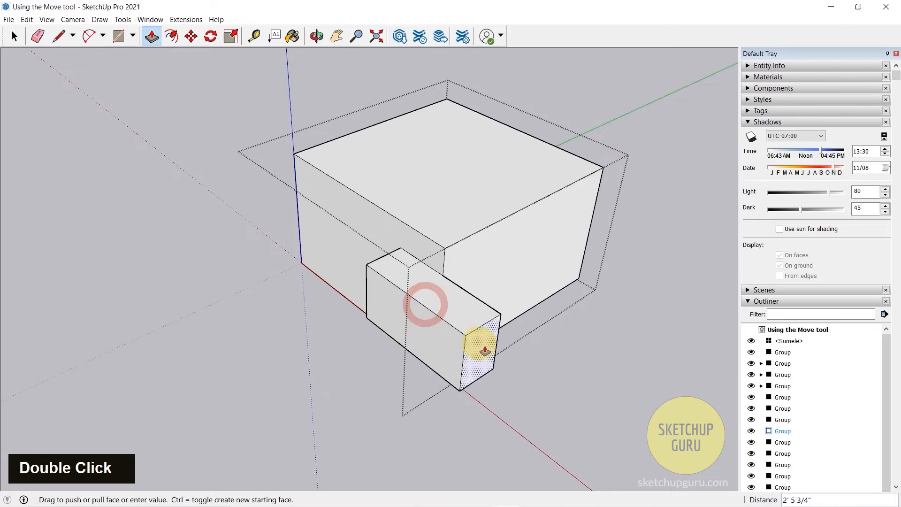
scroll("down", 3)
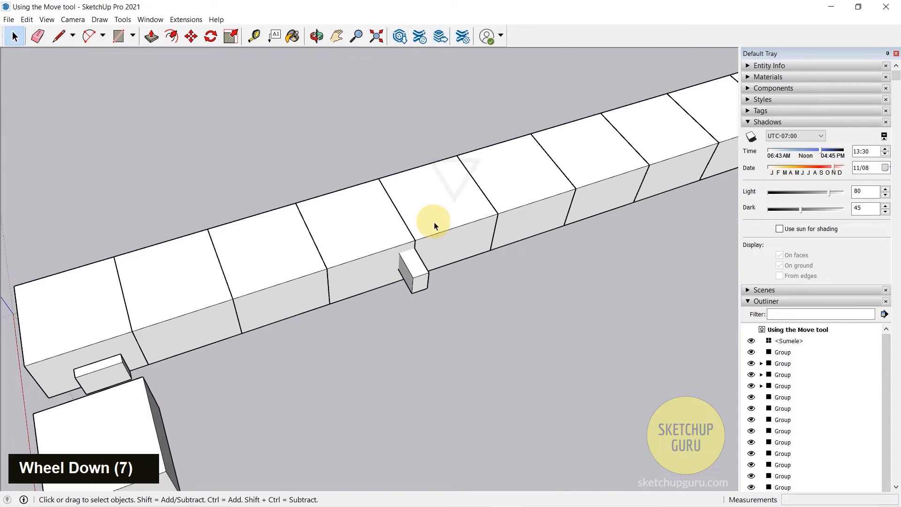
left_click(438, 232)
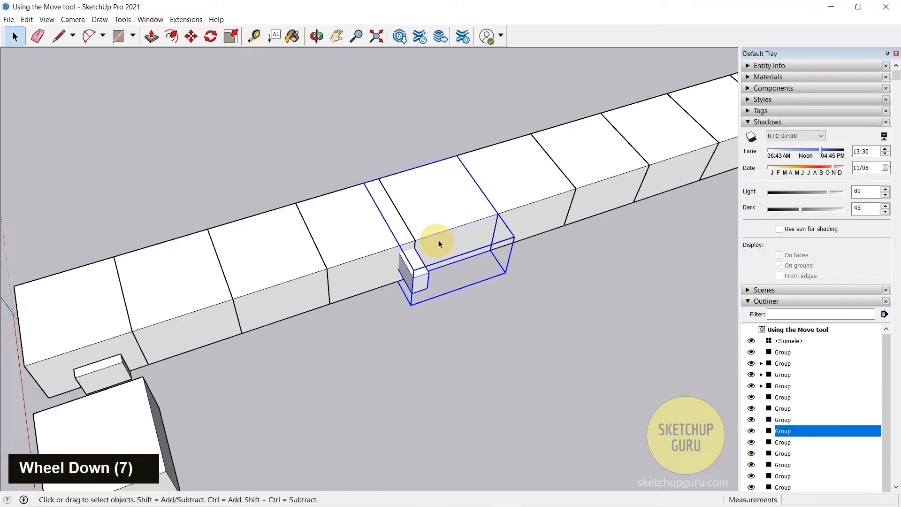
scroll("down", 3)
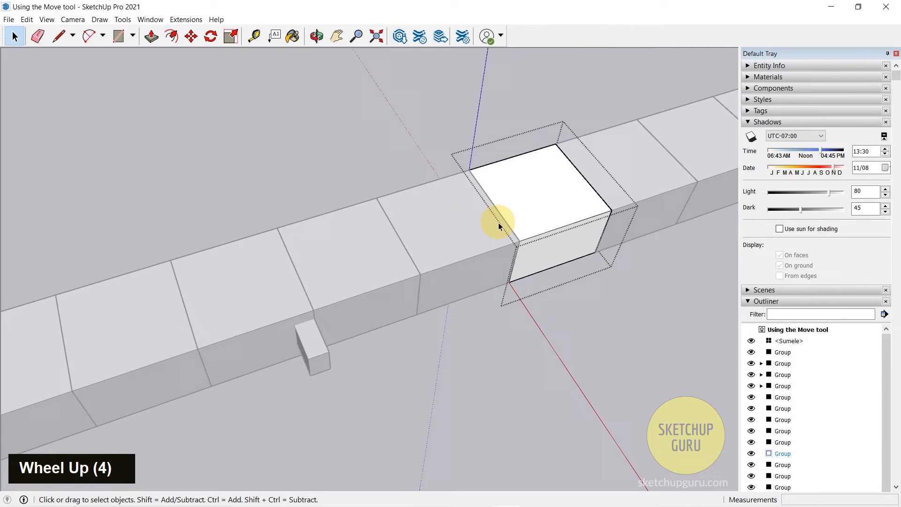
scroll("down", 3)
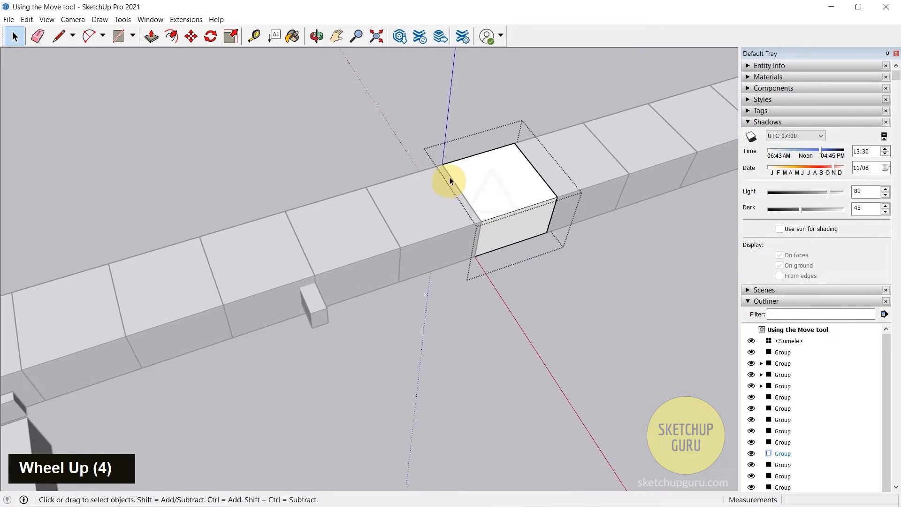
scroll("up", 3)
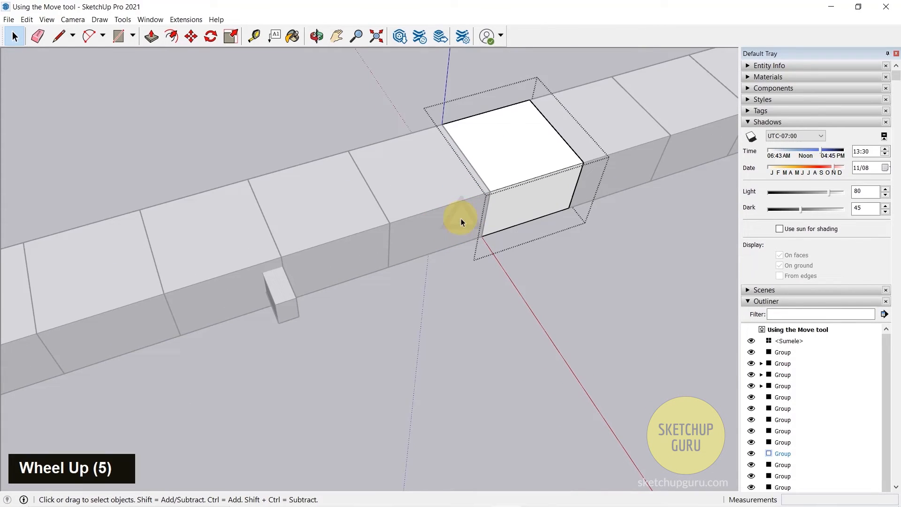
scroll("down", 3)
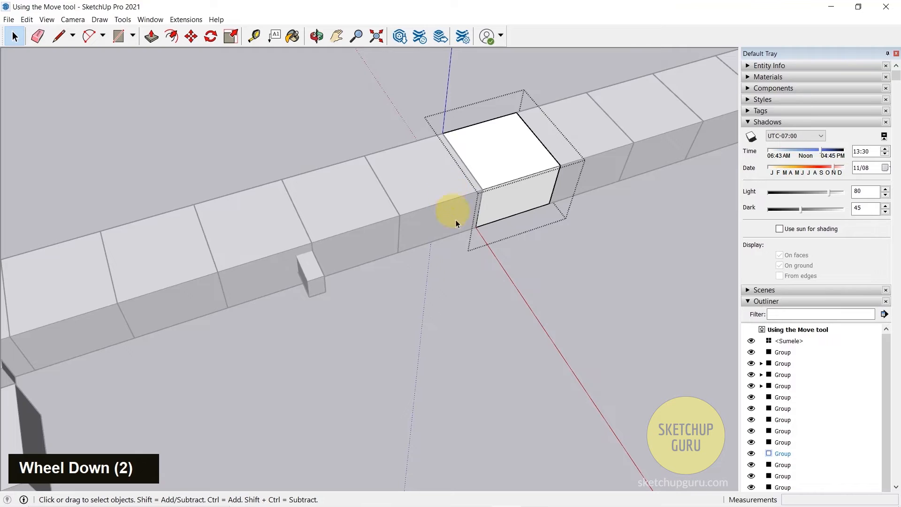
scroll("up", 3)
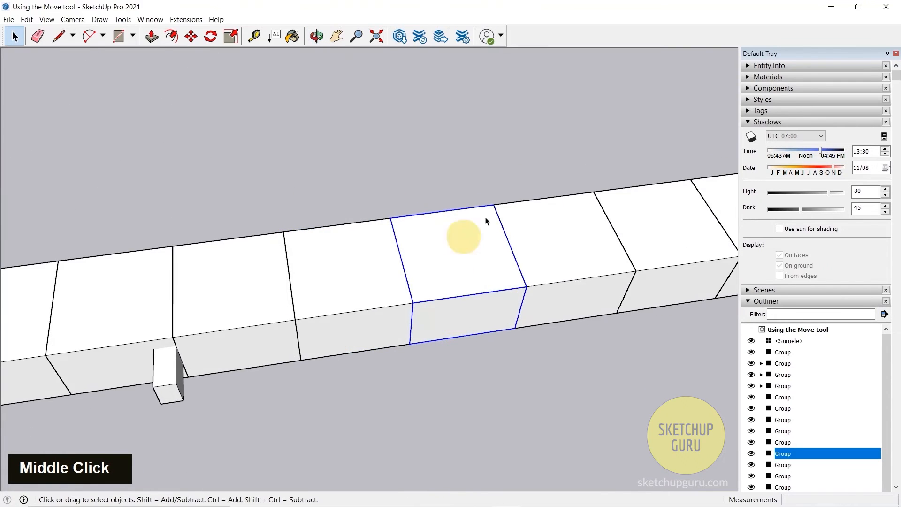
scroll("down", 3)
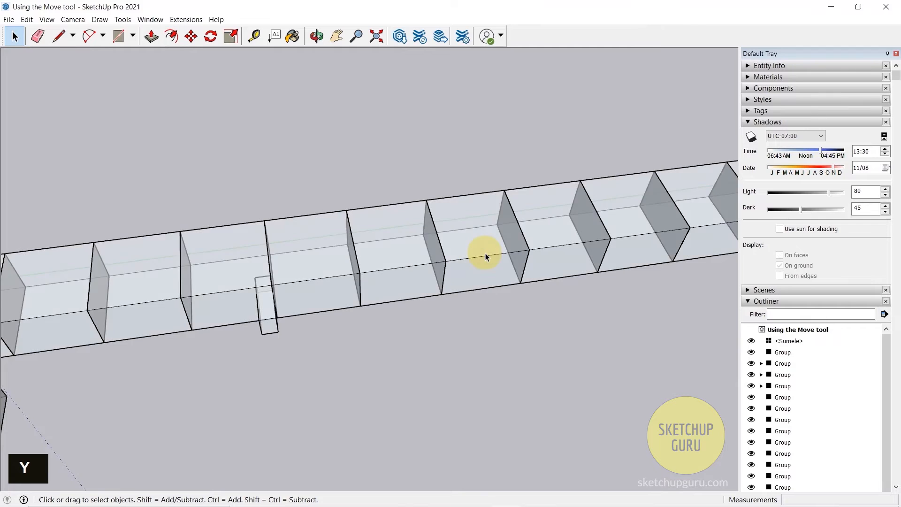
scroll("down", 3)
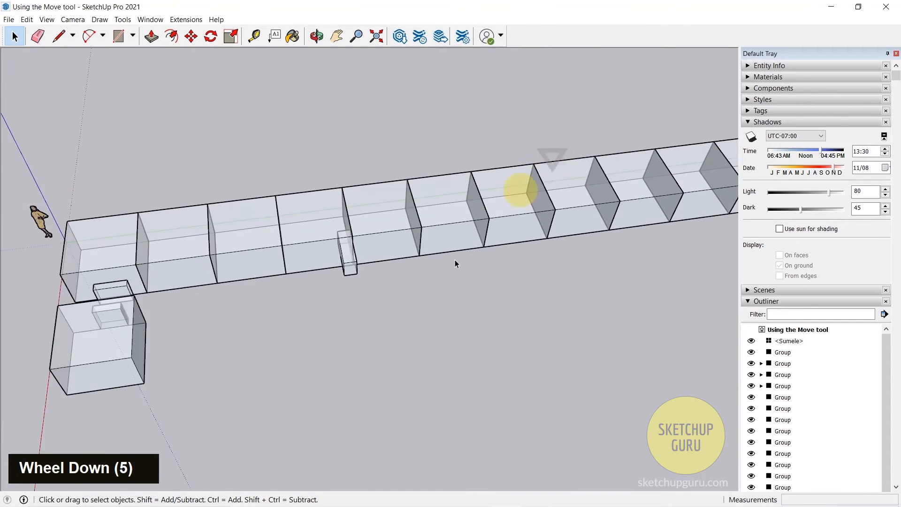
scroll("up", 3)
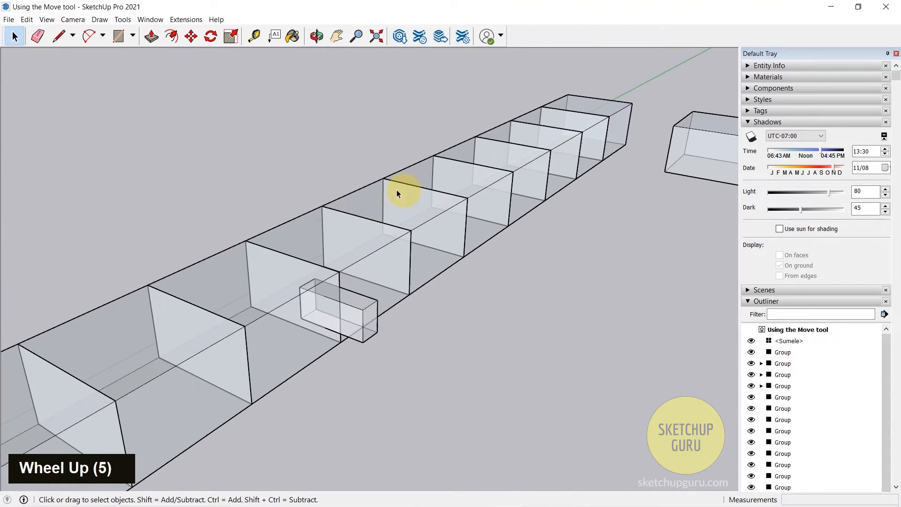
middle_click(348, 216)
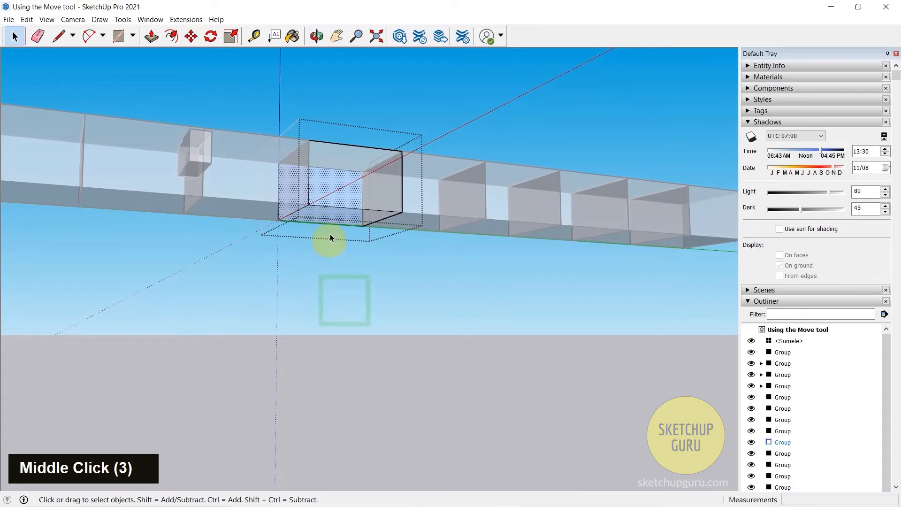
scroll("down", 3)
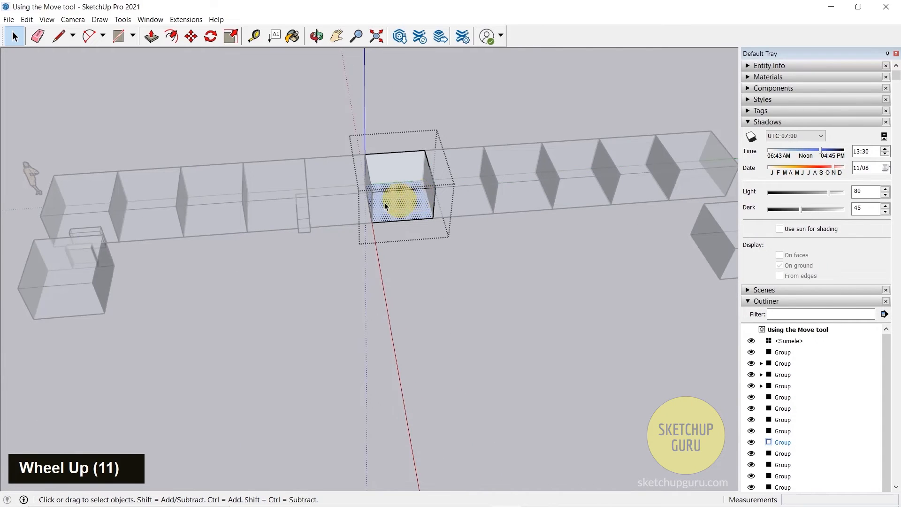
scroll("down", 3)
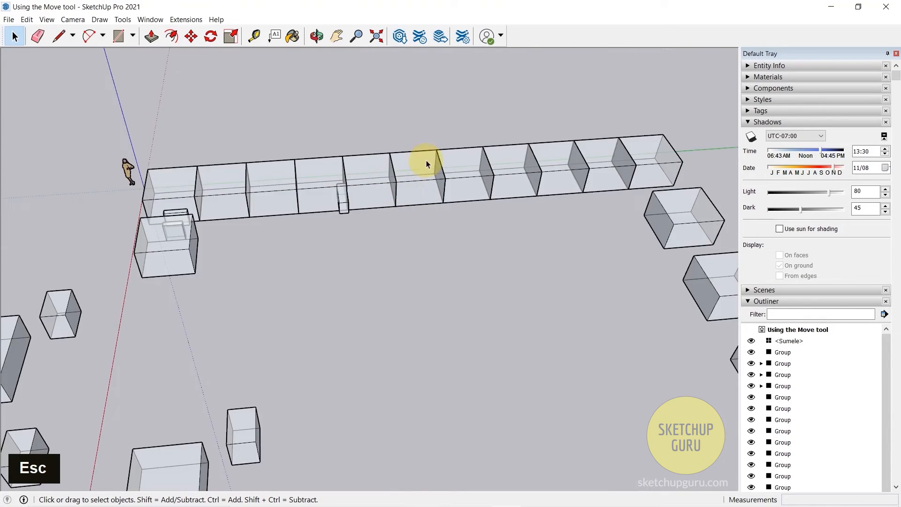
Step: Turn X-ray off with F2, hide one box group and clear the selection so it disappears
middle_click(446, 133)
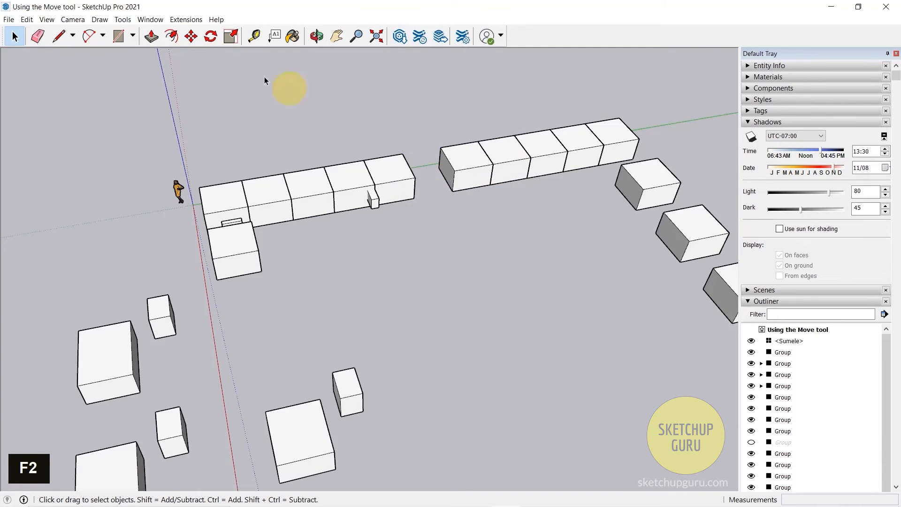
left_click(45, 19)
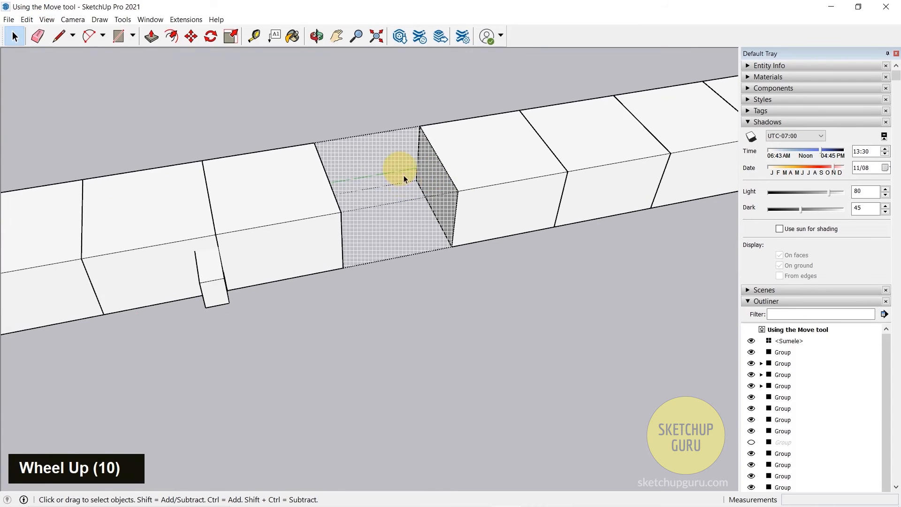
middle_click(417, 214)
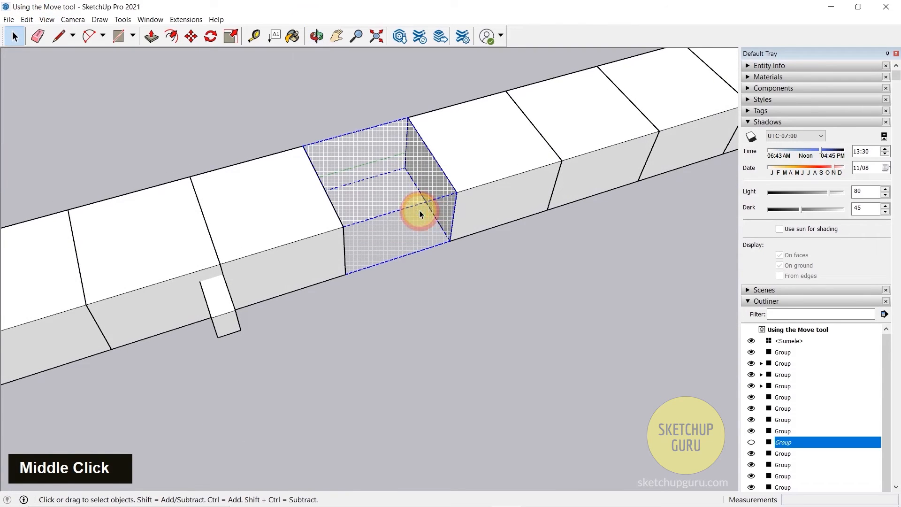
left_click(46, 19)
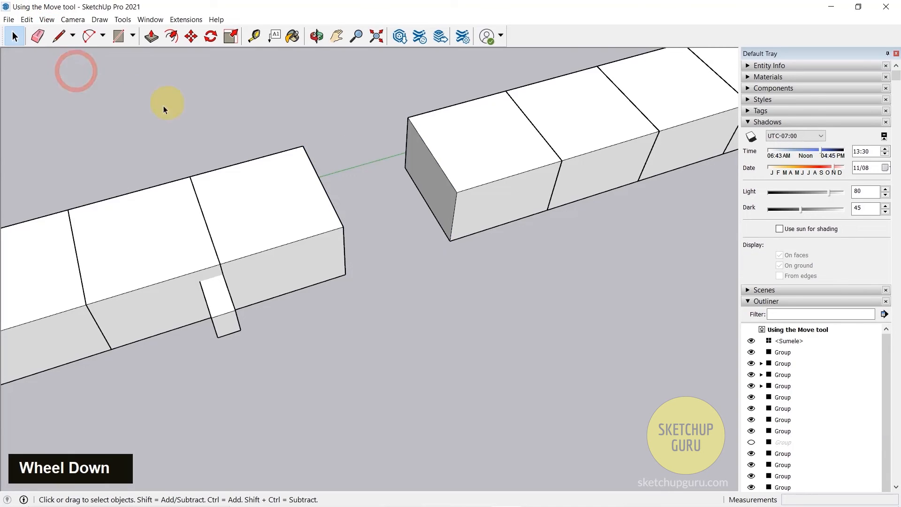
Step: Unhide the box from the Outliner and zoom out to see the full restored row
scroll("down", 3)
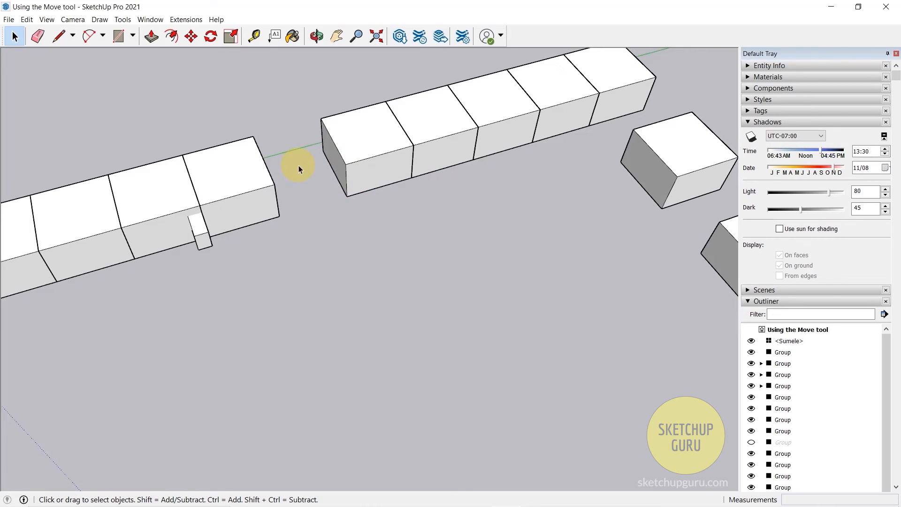
scroll("down", 3)
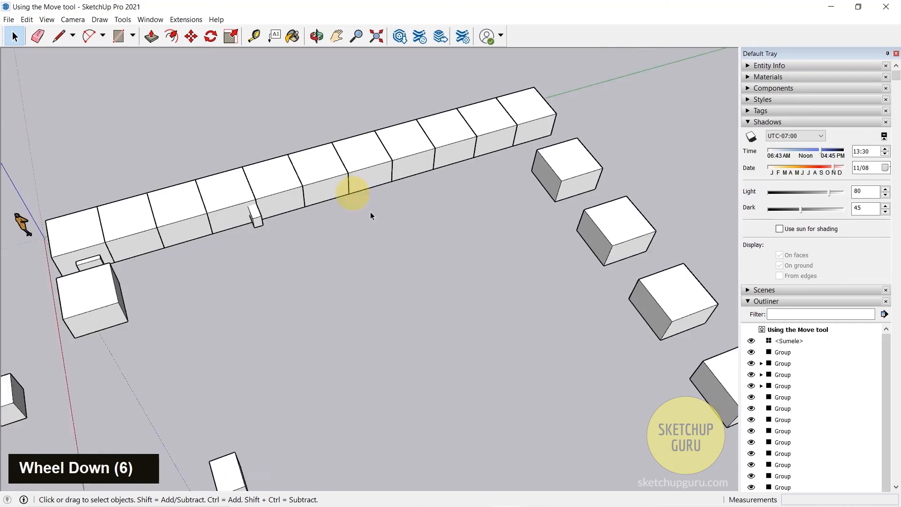
scroll("down", 3)
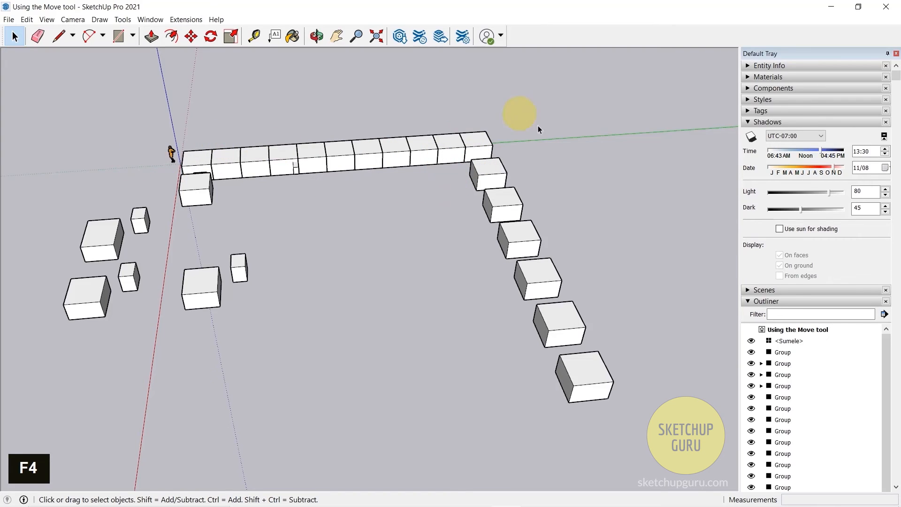
scroll("up", 3)
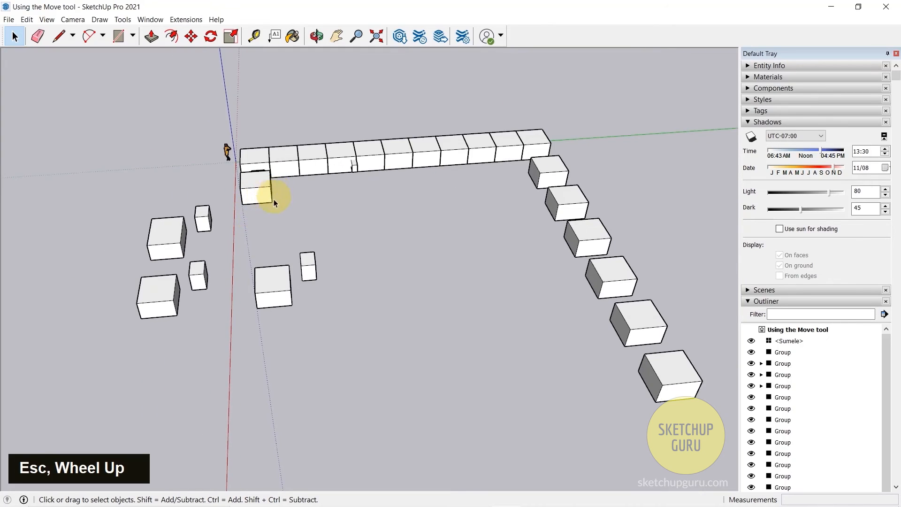
middle_click(339, 212)
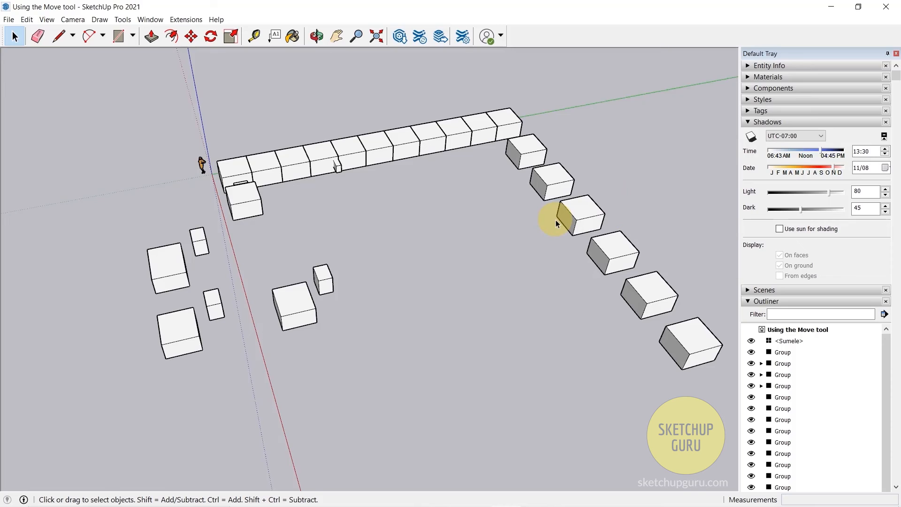
mouse_move(464, 209)
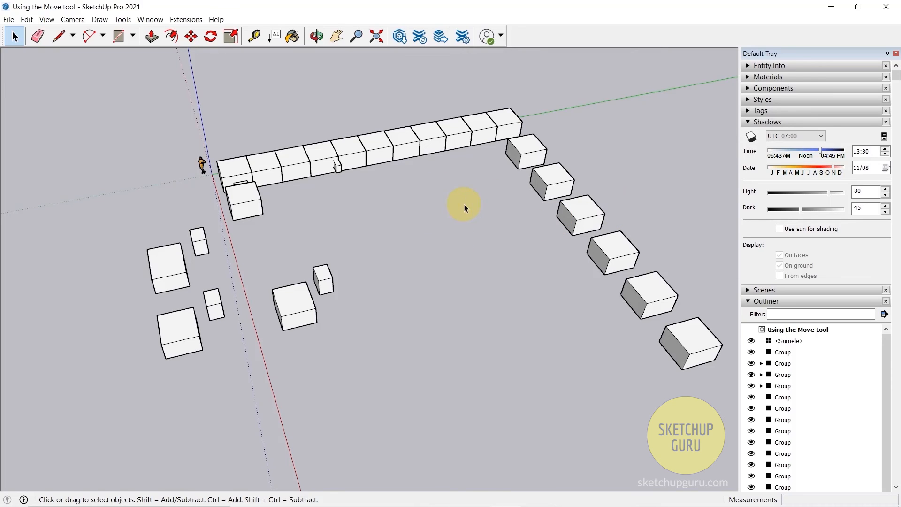
mouse_move(460, 206)
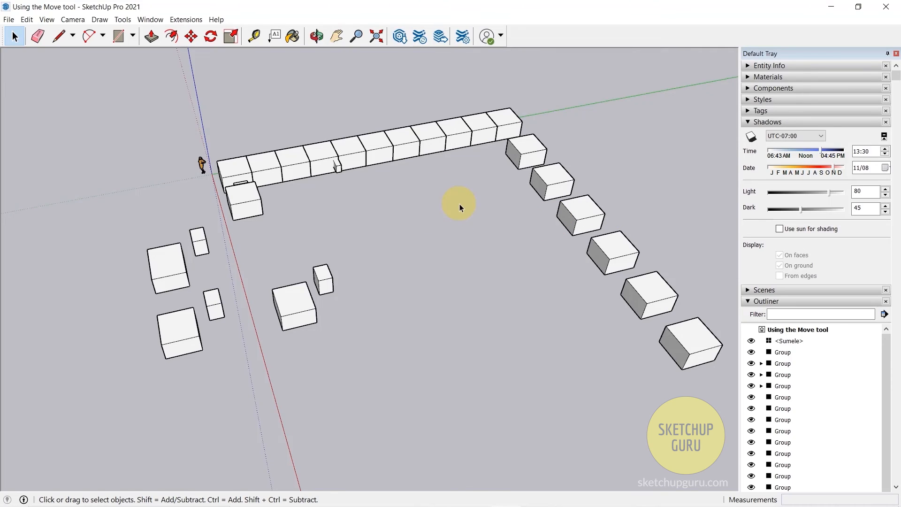
key("Alt+w")
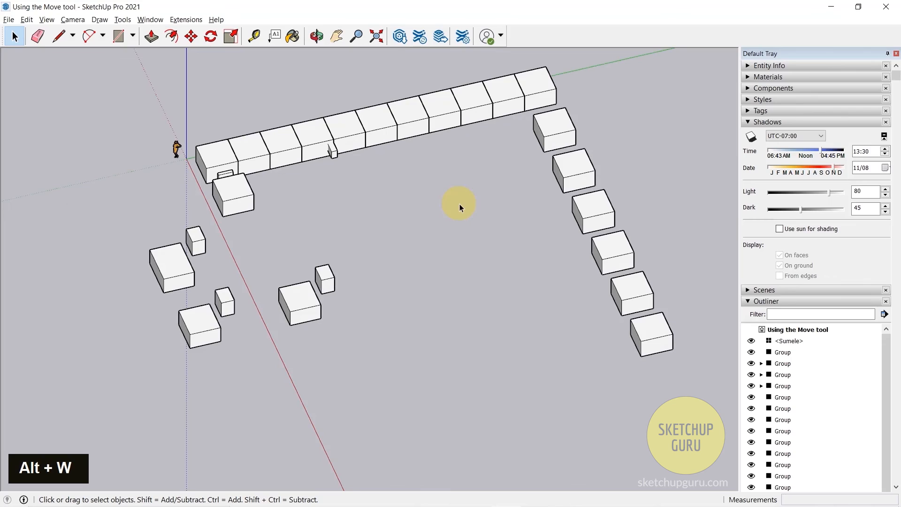
key("Alt")
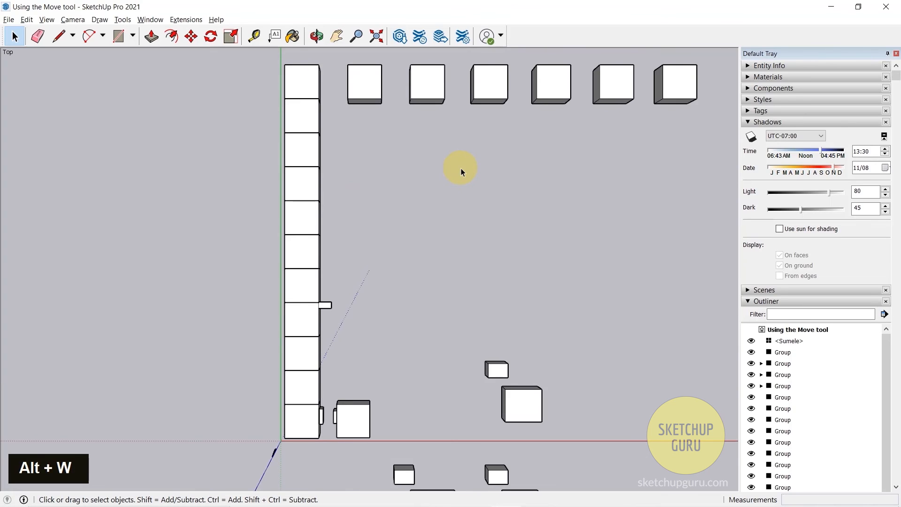
scroll("down", 3)
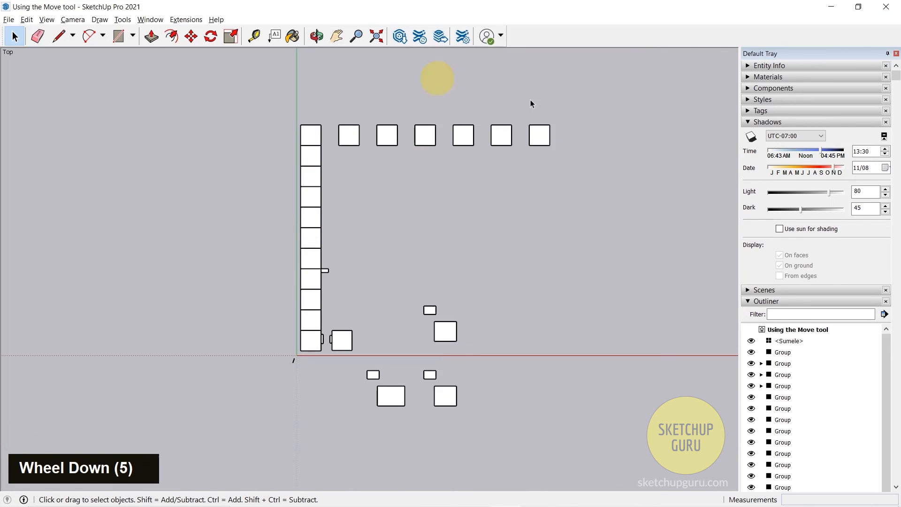
key("Alt+F")
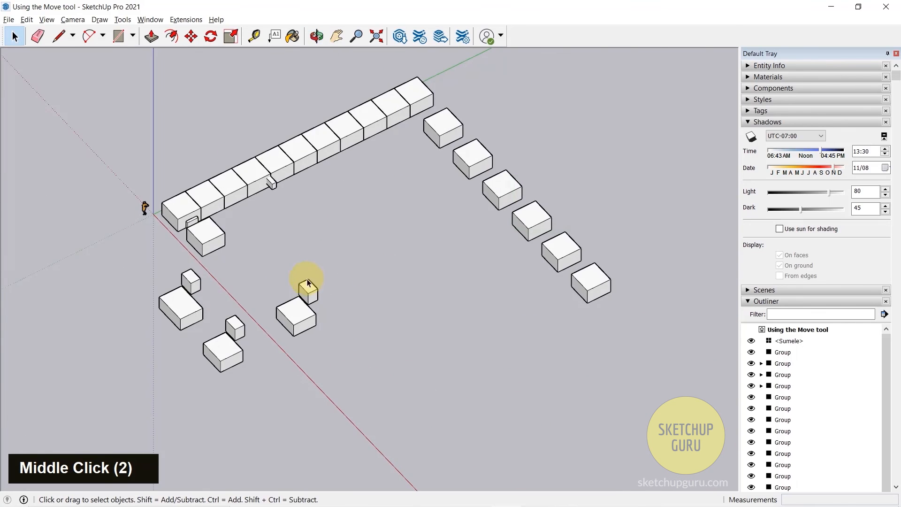
scroll("down", 3)
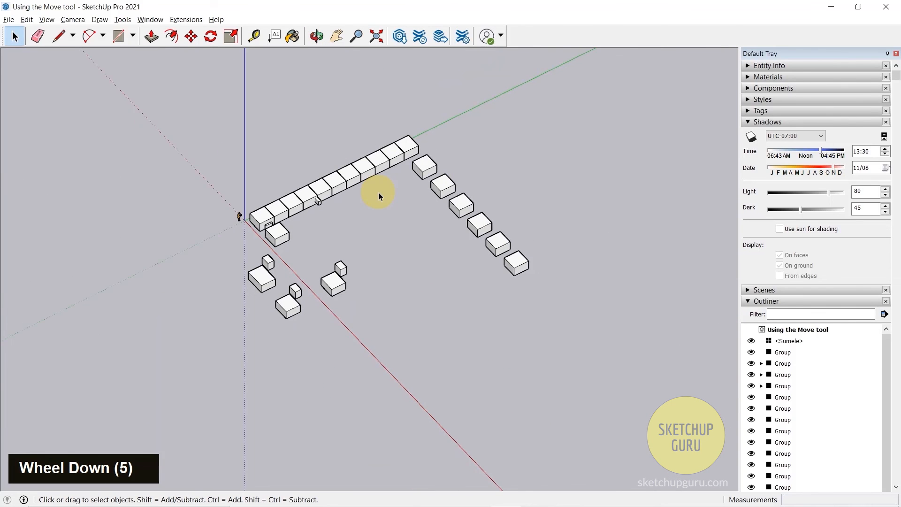
mouse_move(416, 218)
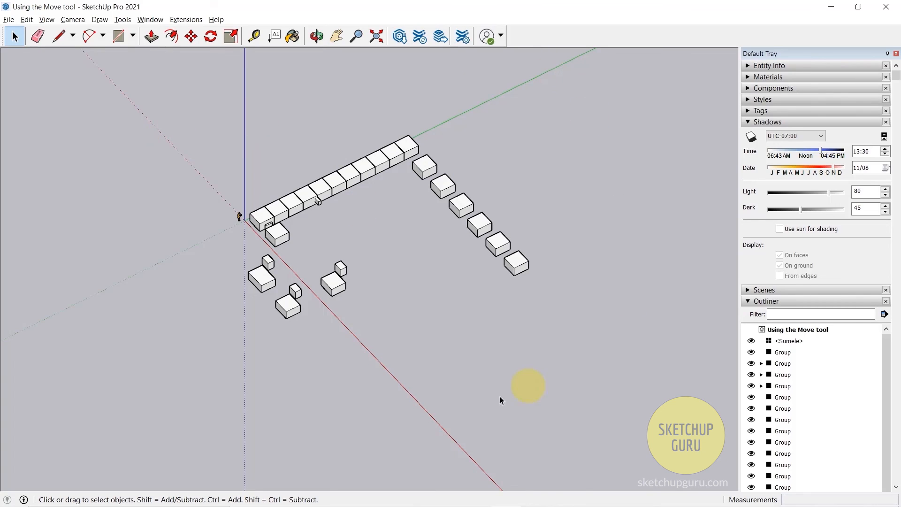
mouse_move(728, 54)
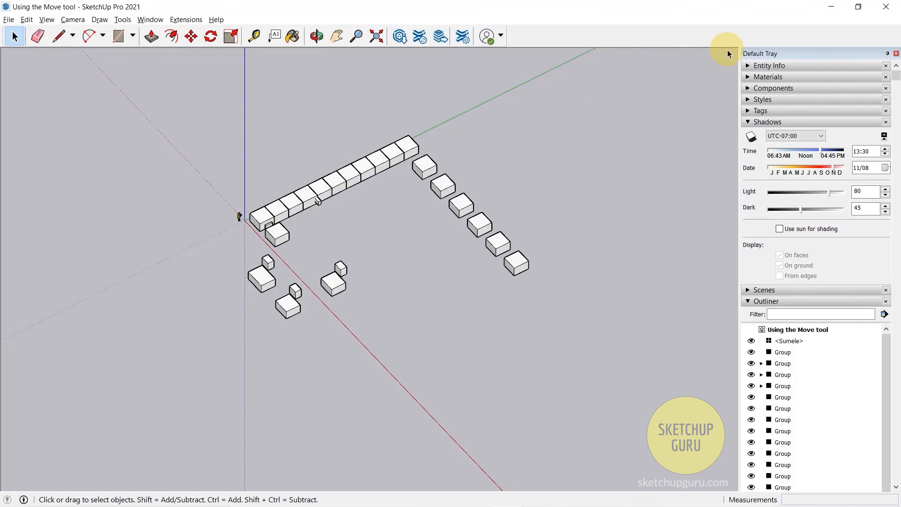
mouse_move(596, 447)
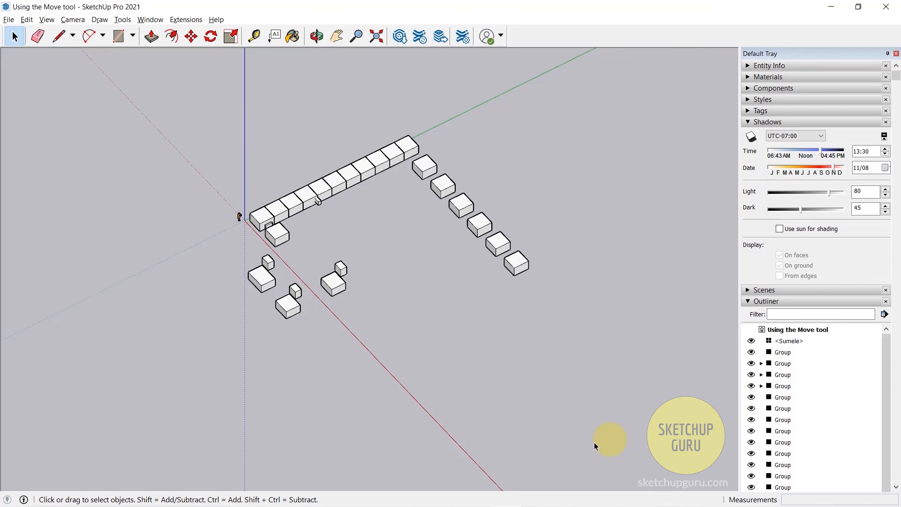
mouse_move(394, 248)
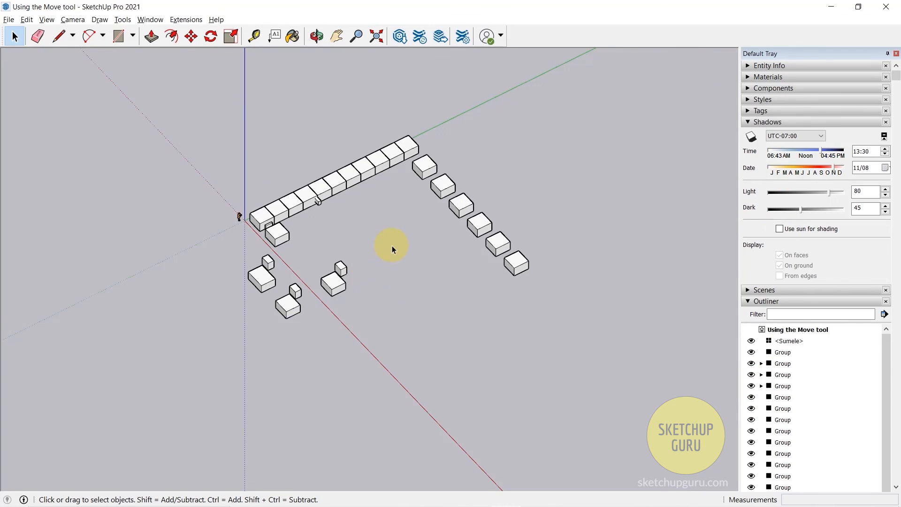